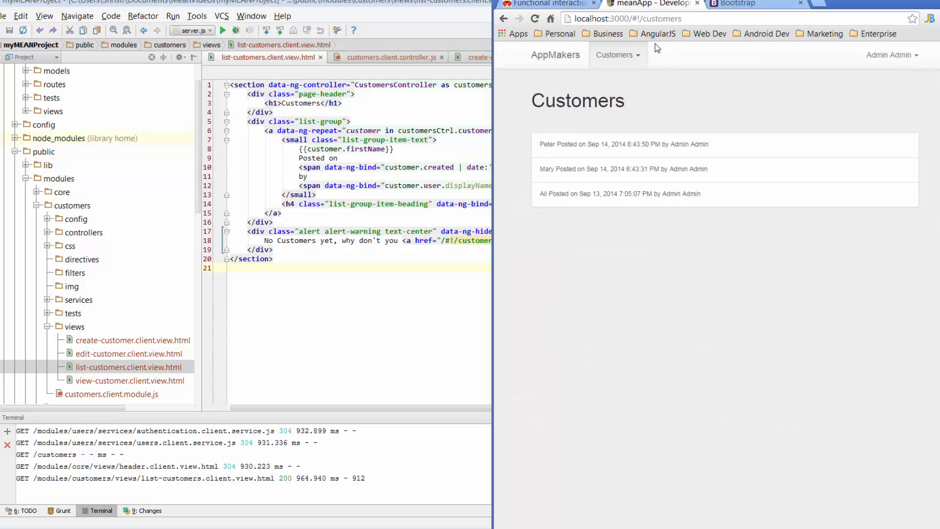
mouse_move(630, 230)
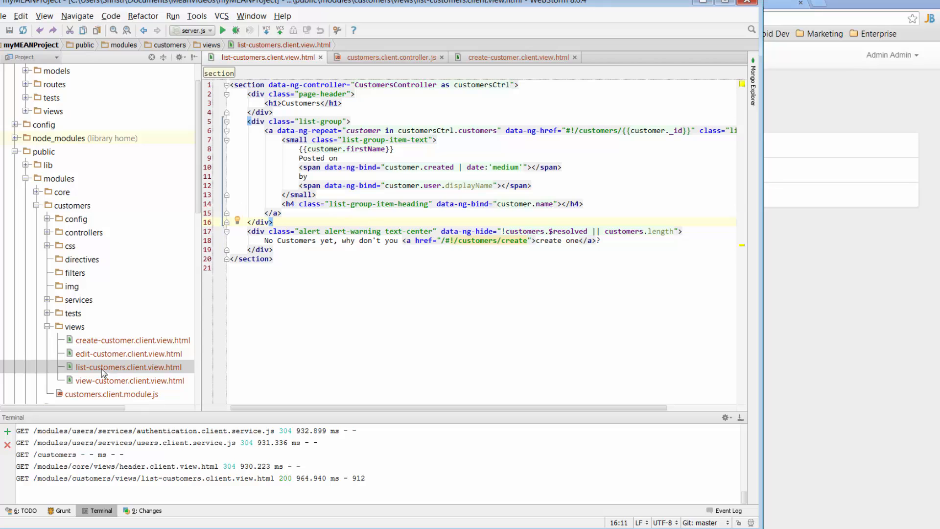
Step: Maximize WebStorm and open list-customers.client.view.html from the project tree
left_click(128, 367)
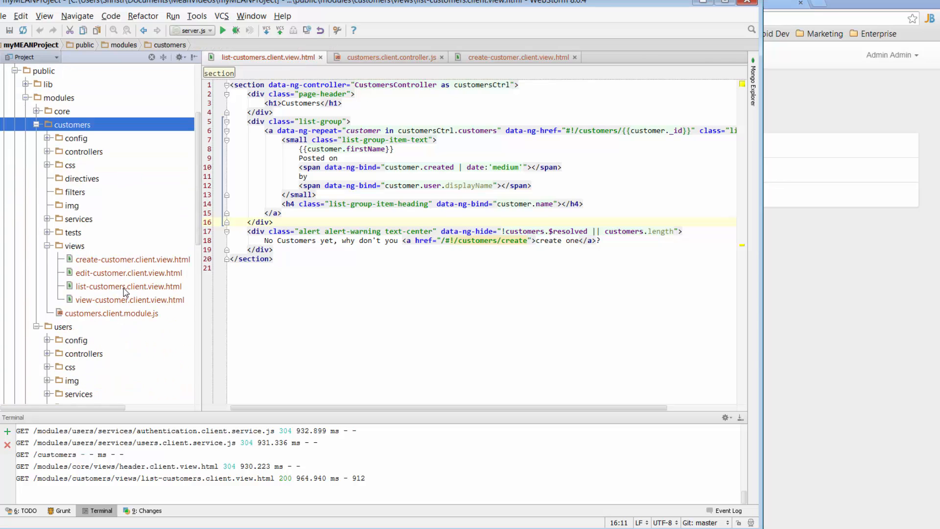
left_click(129, 286)
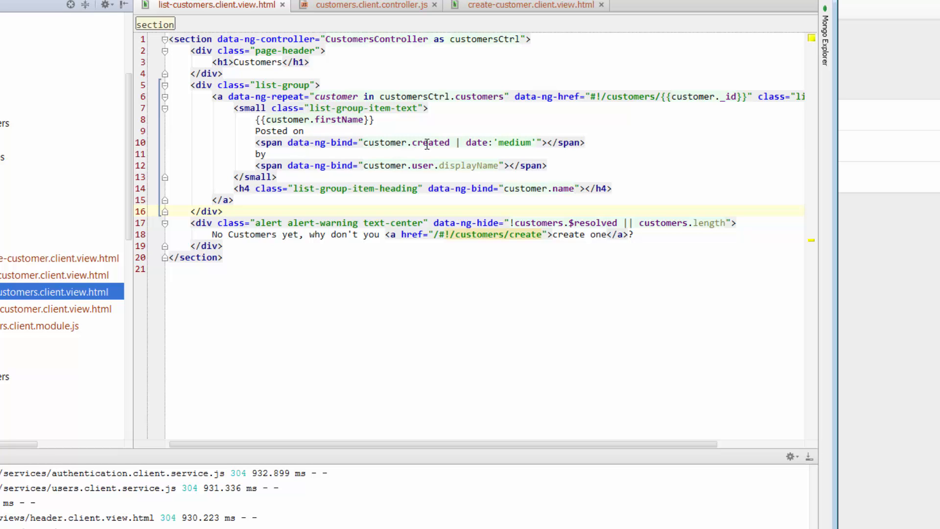
Step: Check the created date field in customer.server.model.js, then return to the list-customers template
left_click(449, 142)
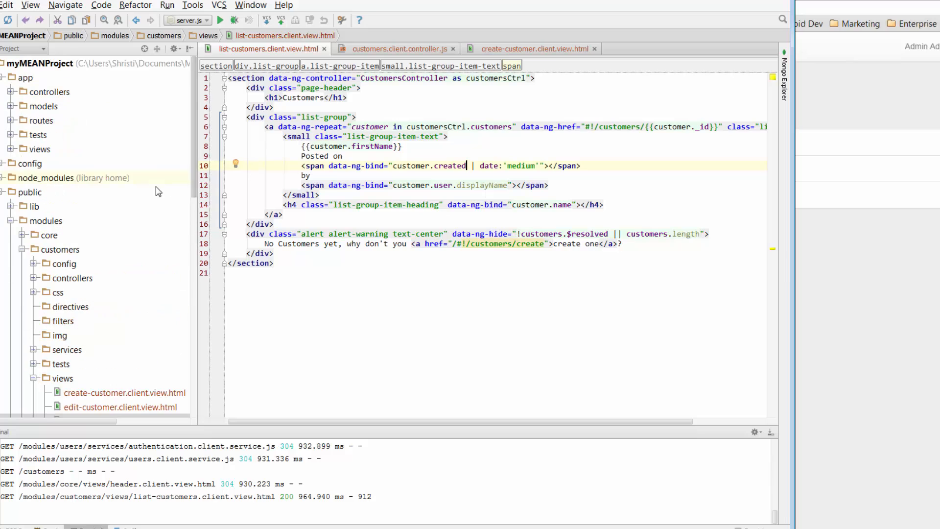
left_click(11, 106)
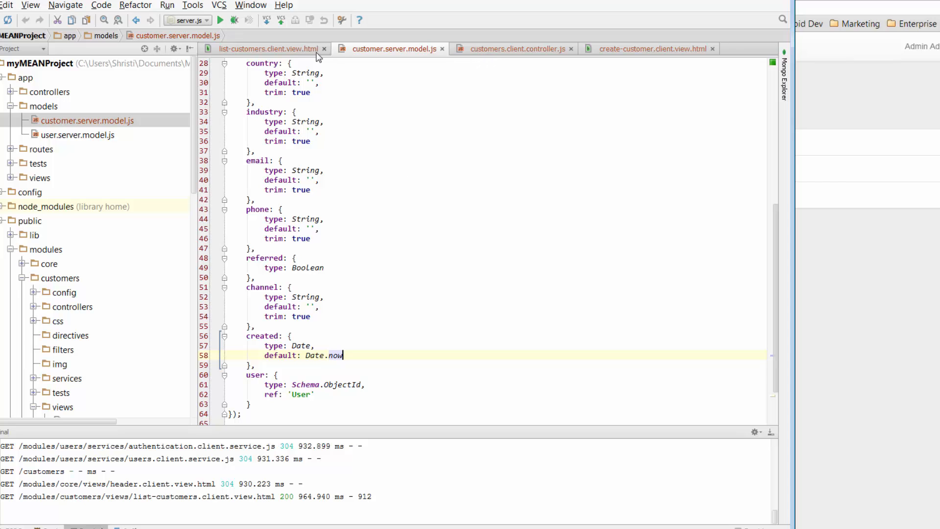
left_click(267, 48)
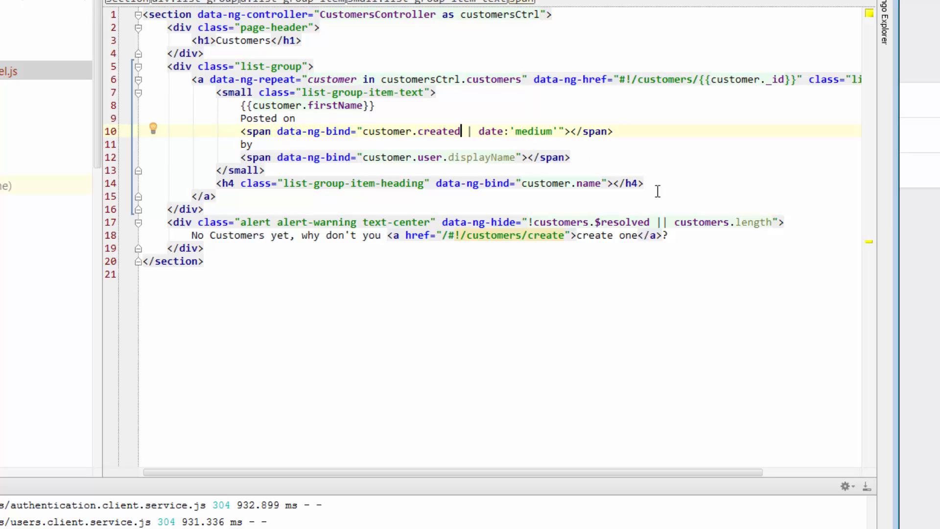
mouse_move(573, 146)
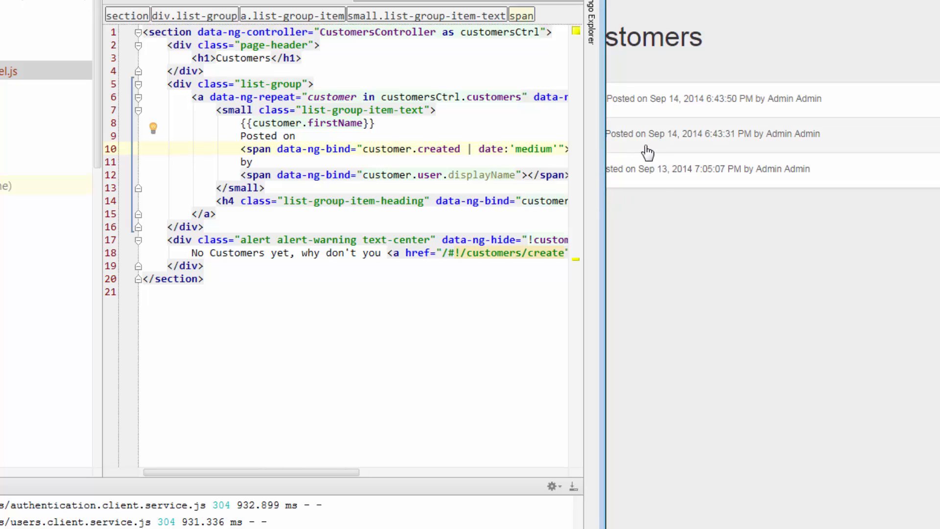
mouse_move(695, 146)
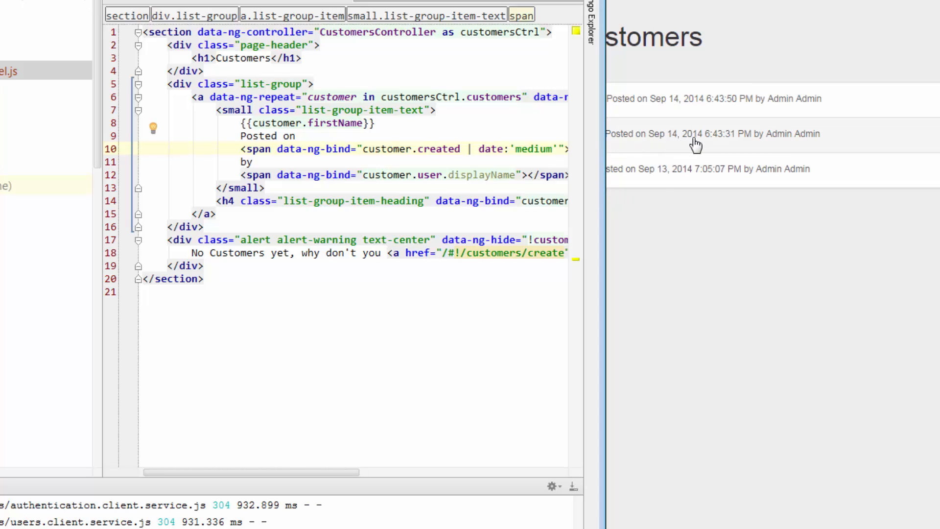
mouse_move(713, 144)
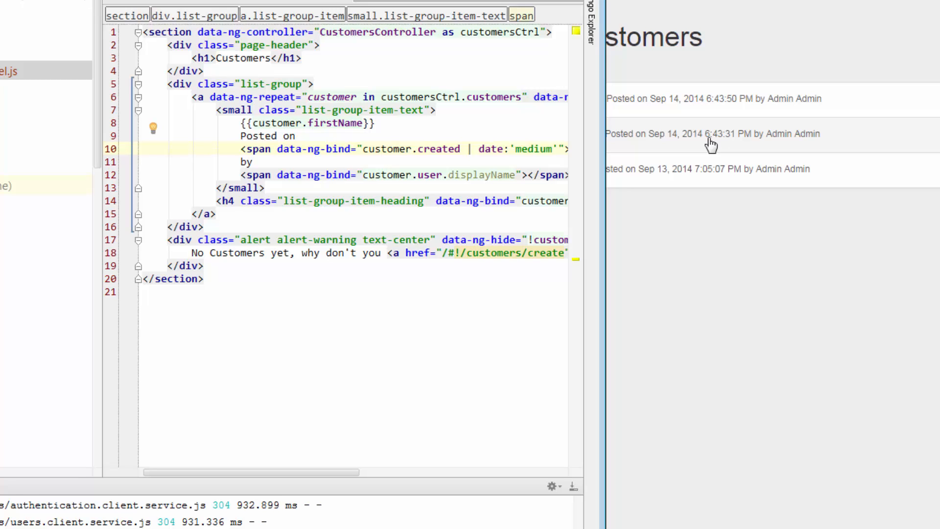
mouse_move(608, 177)
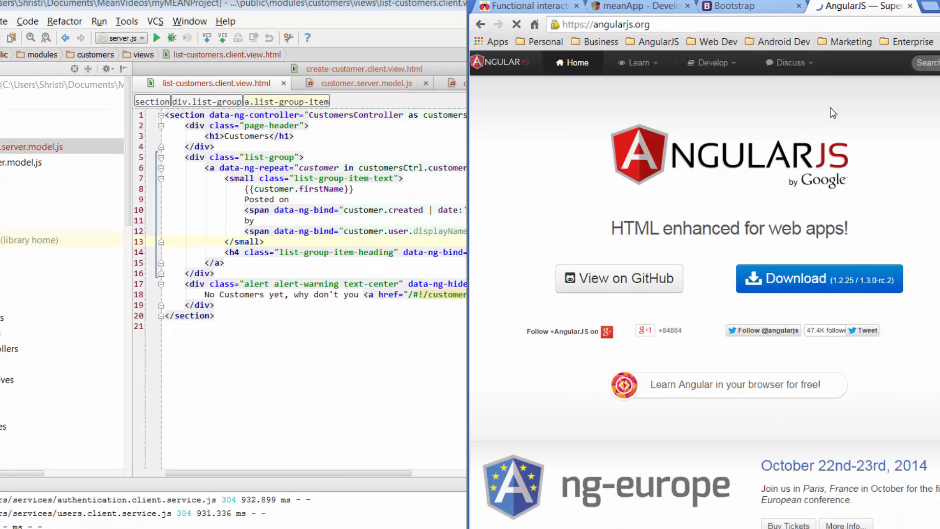
Step: Open the Filters page of the AngularJS Developer Guide
left_click(711, 62)
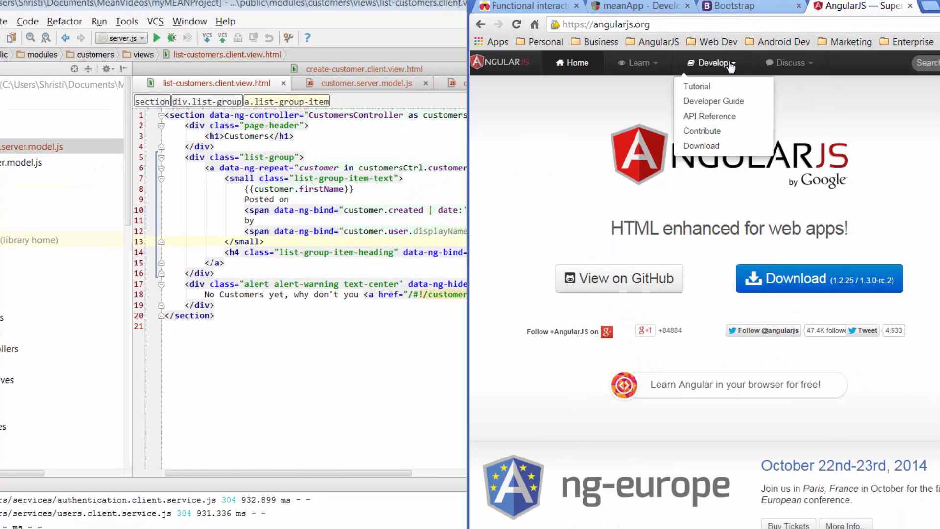
left_click(713, 100)
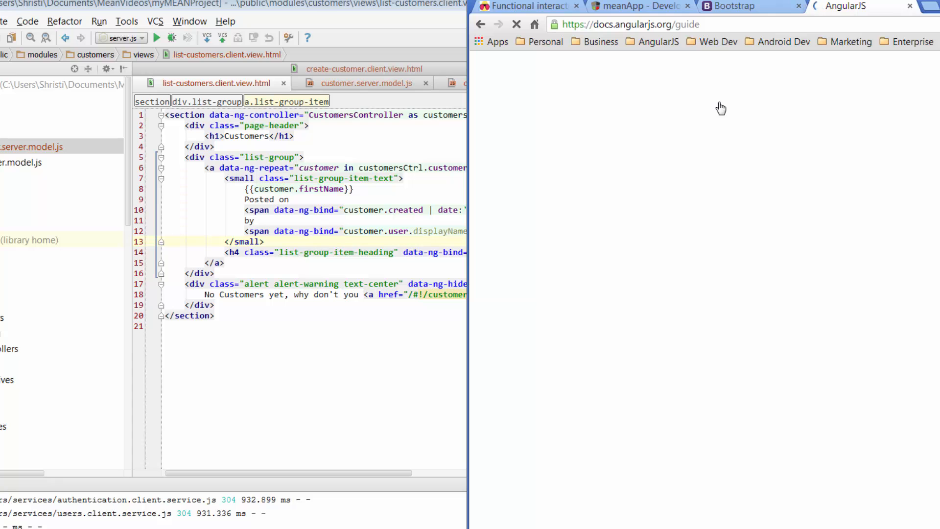
left_click(414, 331)
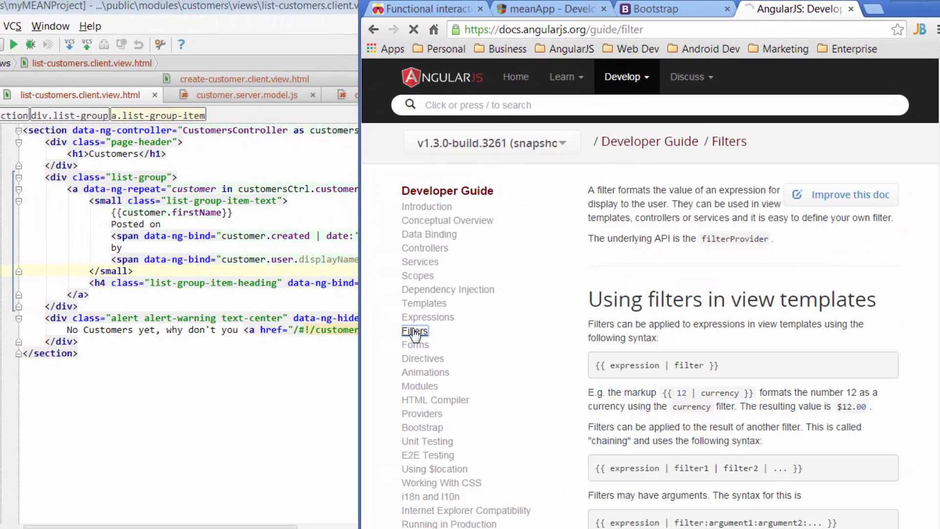
left_click(414, 331)
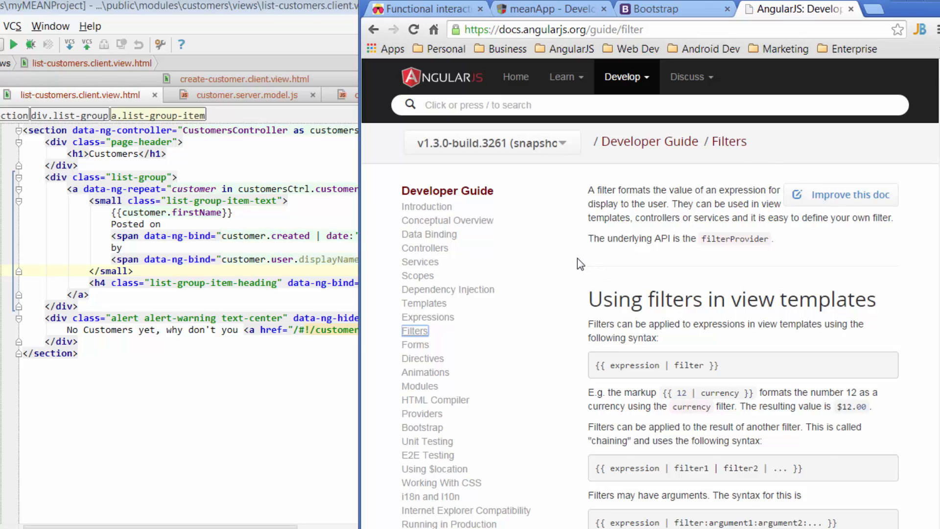
Step: Read down the Filters page and search the docs for the date filter
scroll("down", 3)
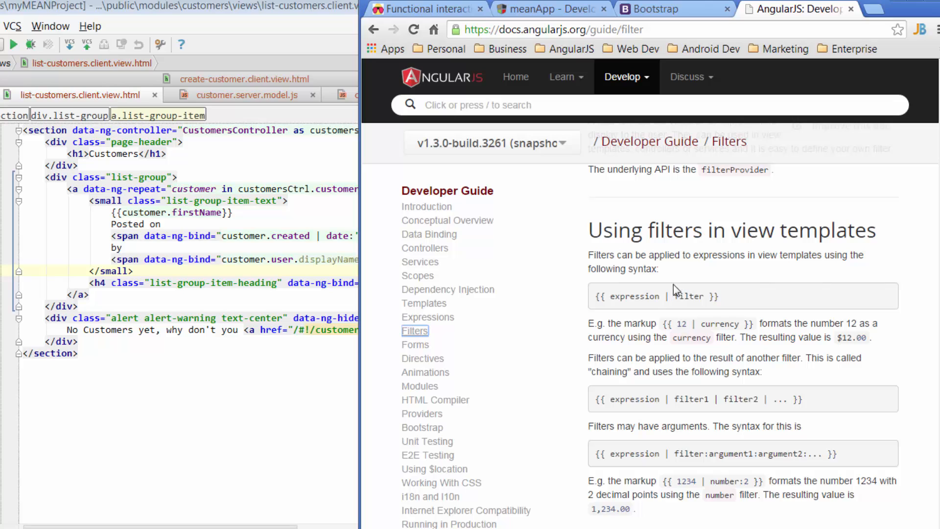
mouse_move(734, 326)
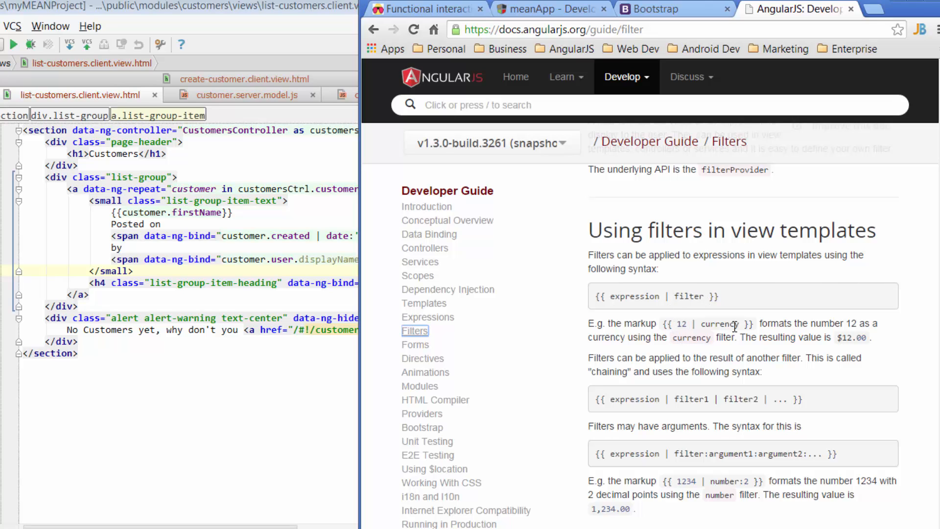
mouse_move(725, 329)
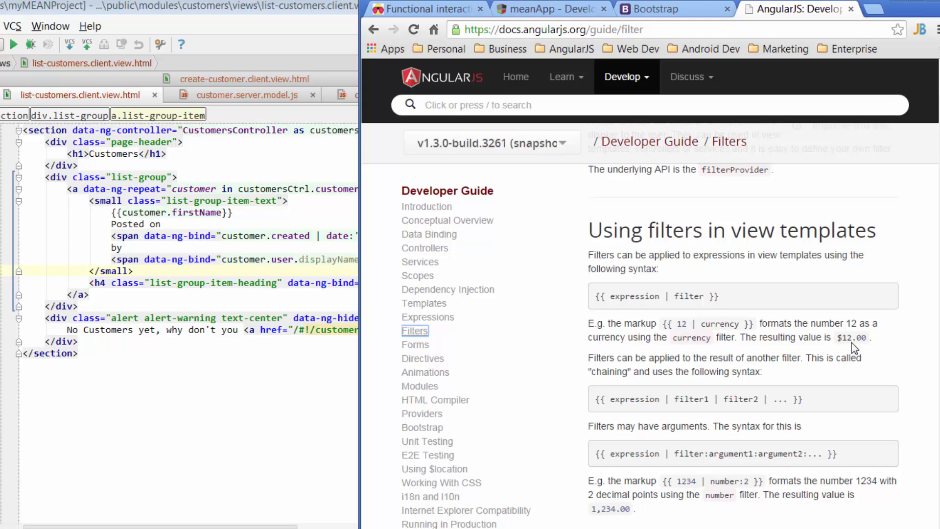
scroll("down", 3)
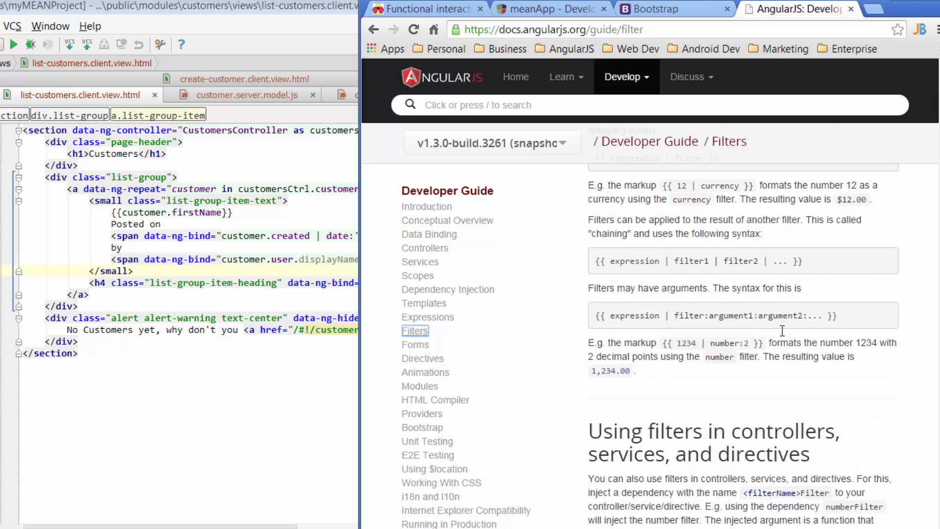
scroll("down", 3)
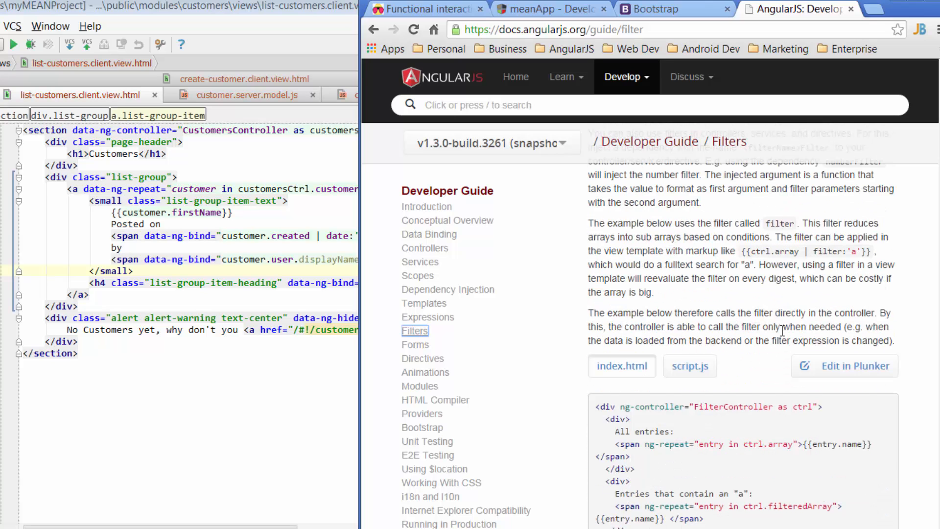
scroll("down", 3)
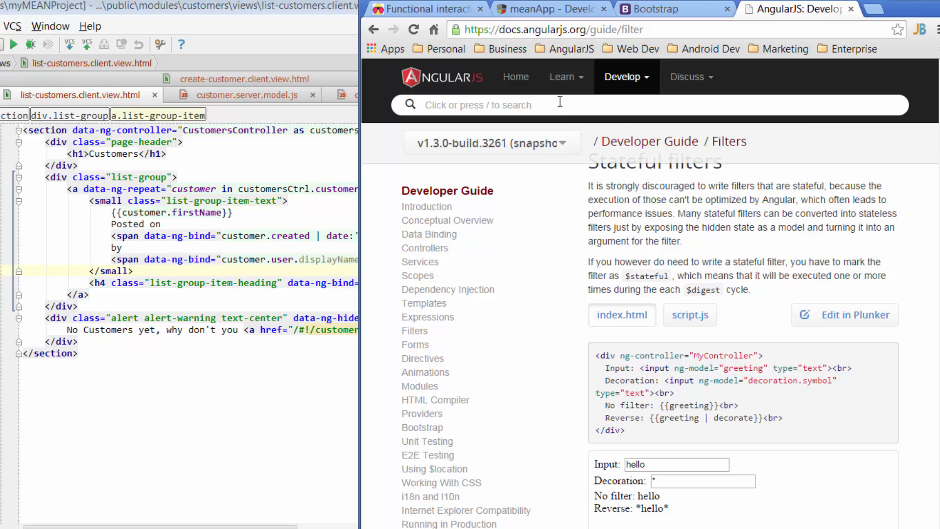
type("datr")
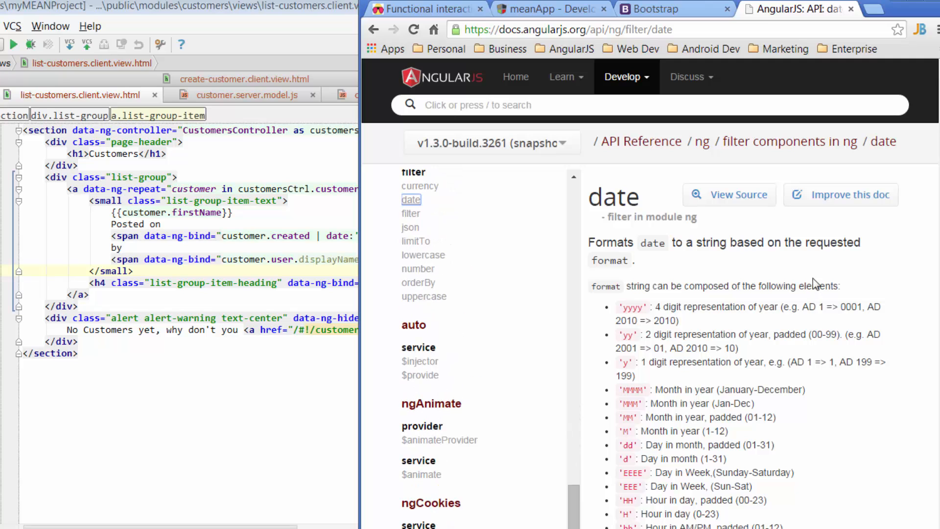
scroll("down", 3)
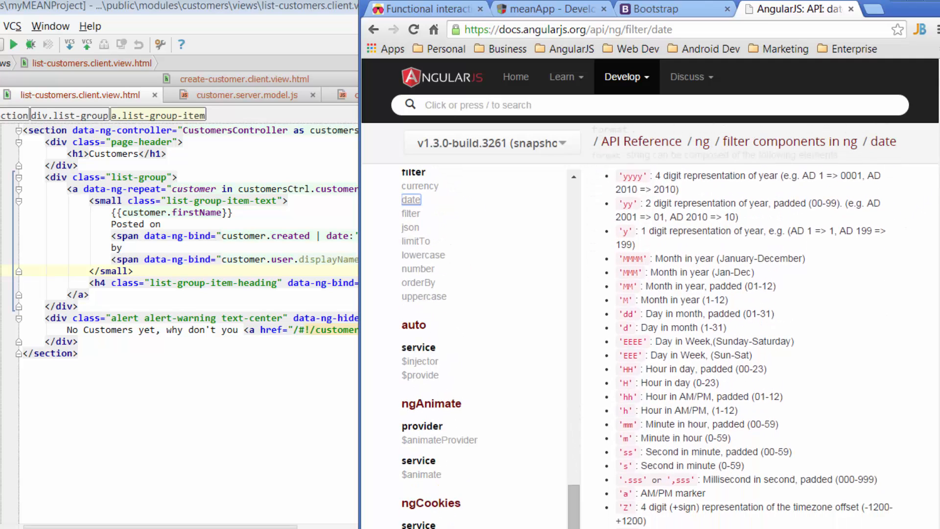
scroll("down", 3)
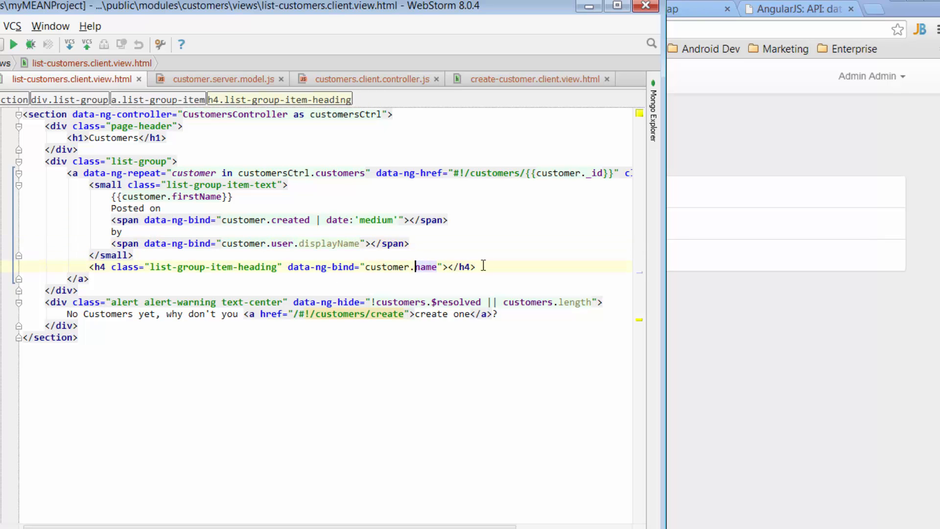
Step: Change the h4 binding from customer.name to customer.firstName
type("firstN")
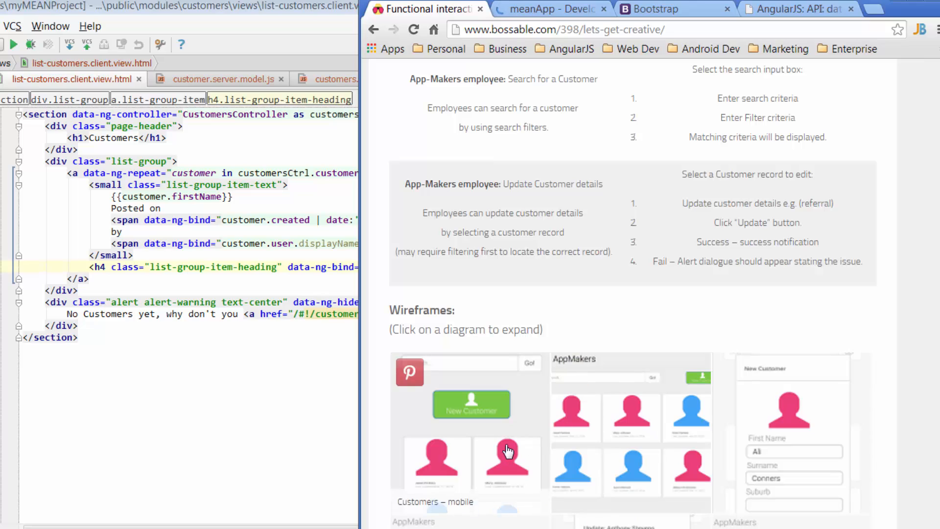
left_click(507, 449)
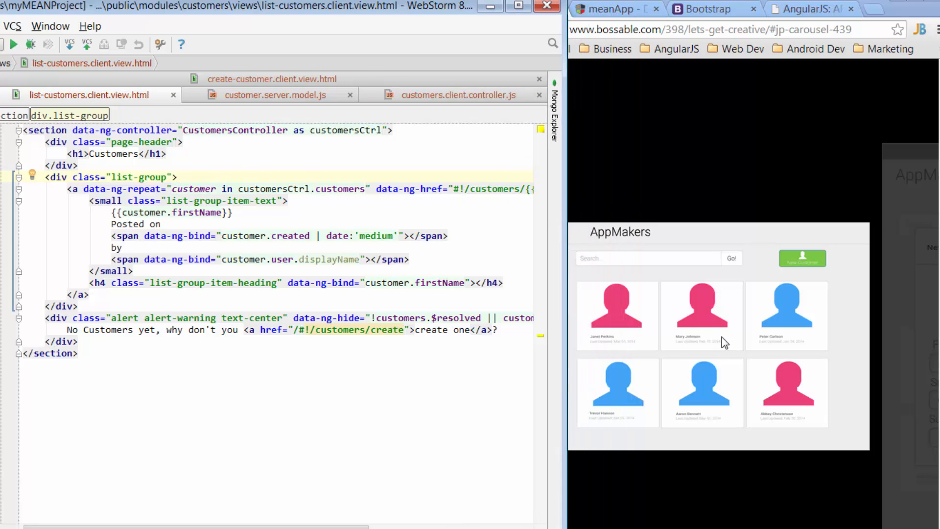
mouse_move(688, 358)
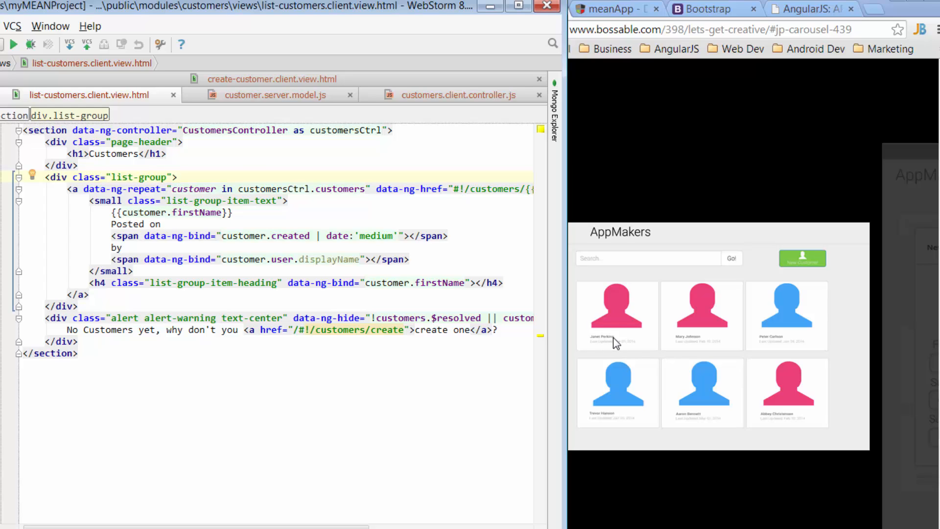
mouse_move(707, 328)
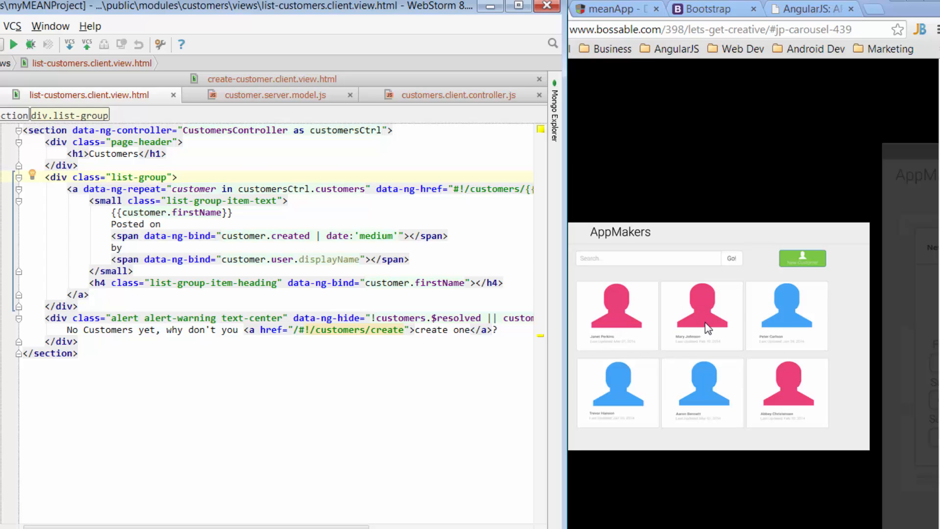
mouse_move(791, 329)
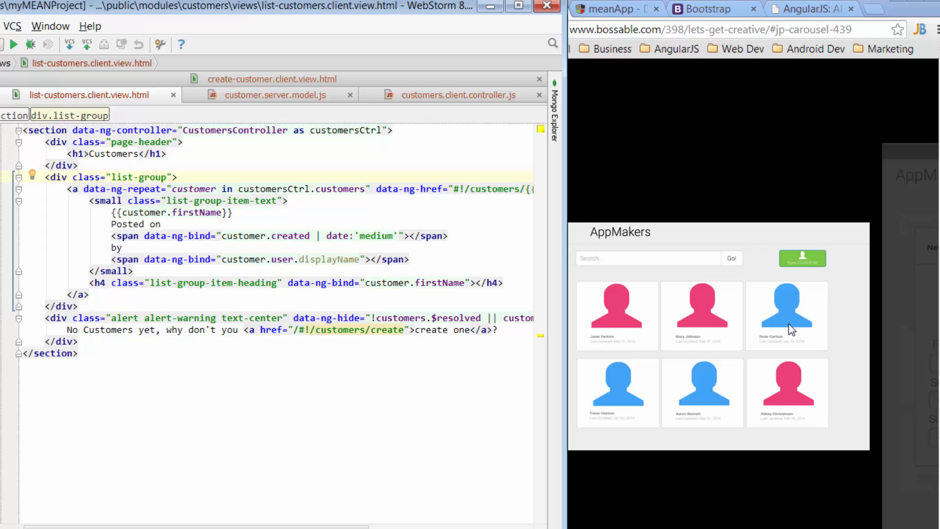
mouse_move(765, 317)
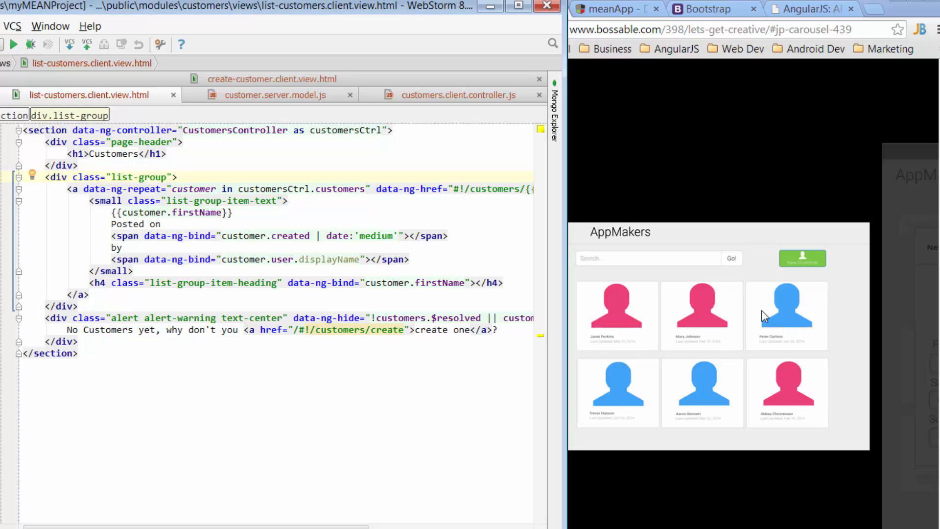
mouse_move(581, 349)
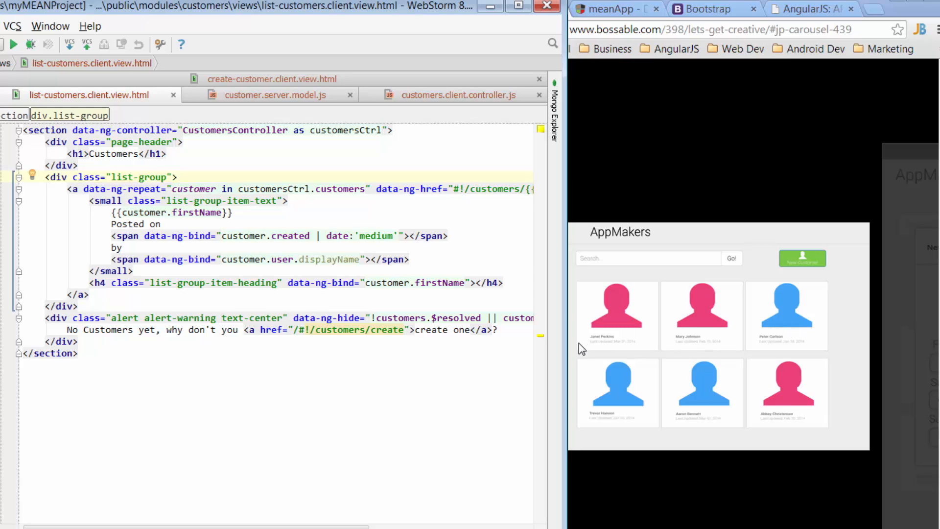
mouse_move(735, 347)
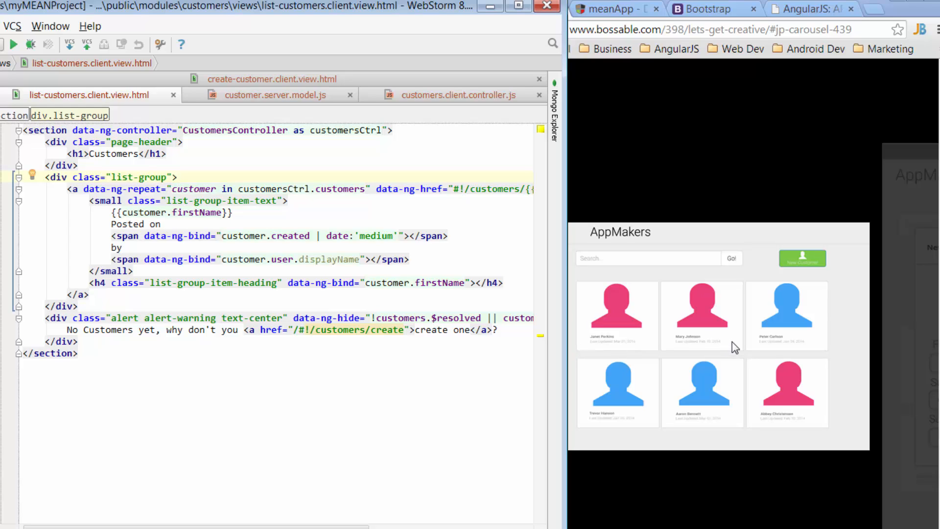
mouse_move(204, 182)
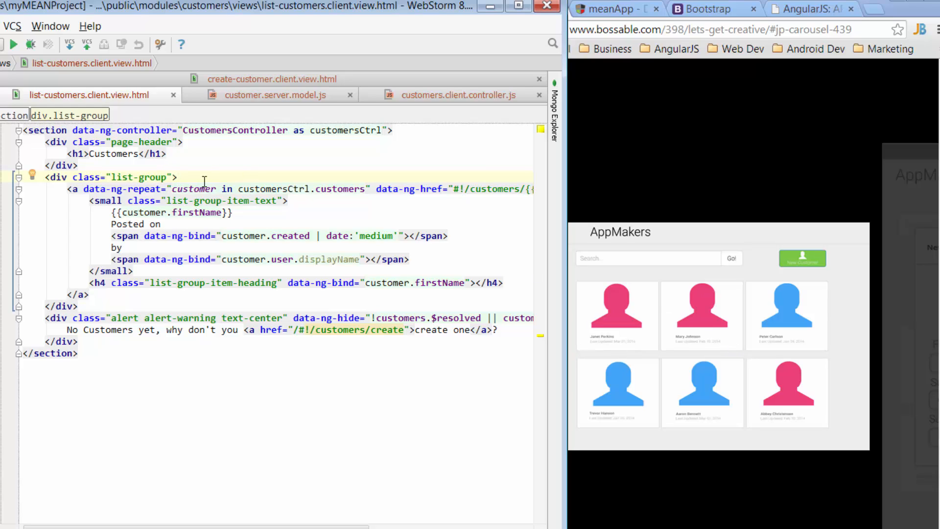
Step: Insert a <div class="col-sm-4"> with its closing tag inside div.list-group
type("<div")
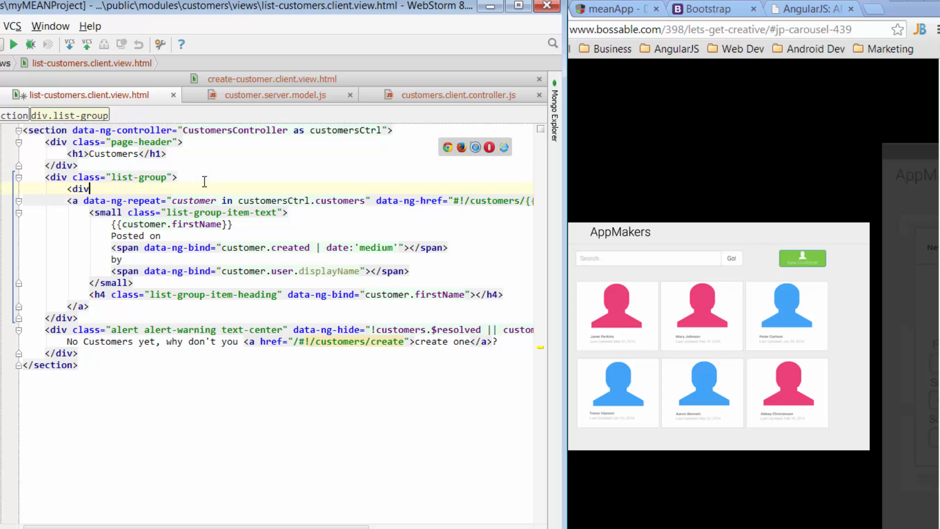
type("class=\"col-")
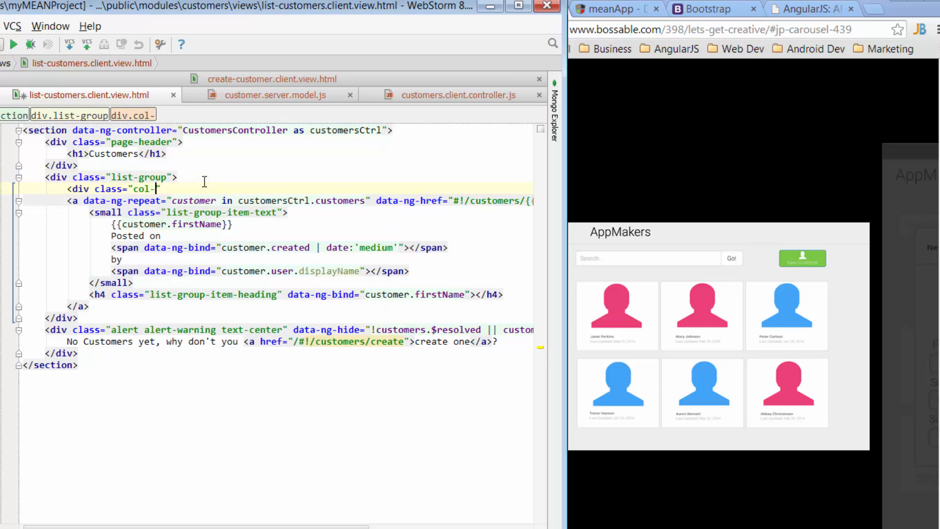
type("-")
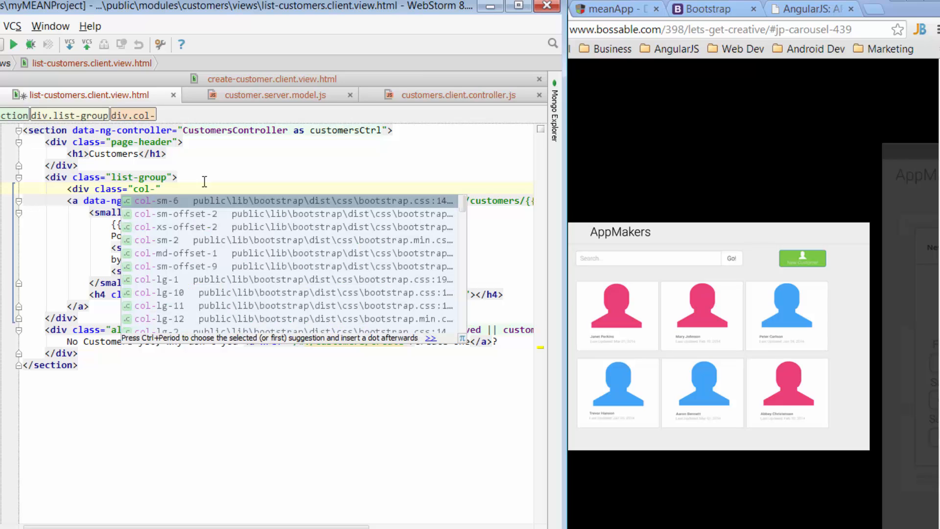
type("sm-")
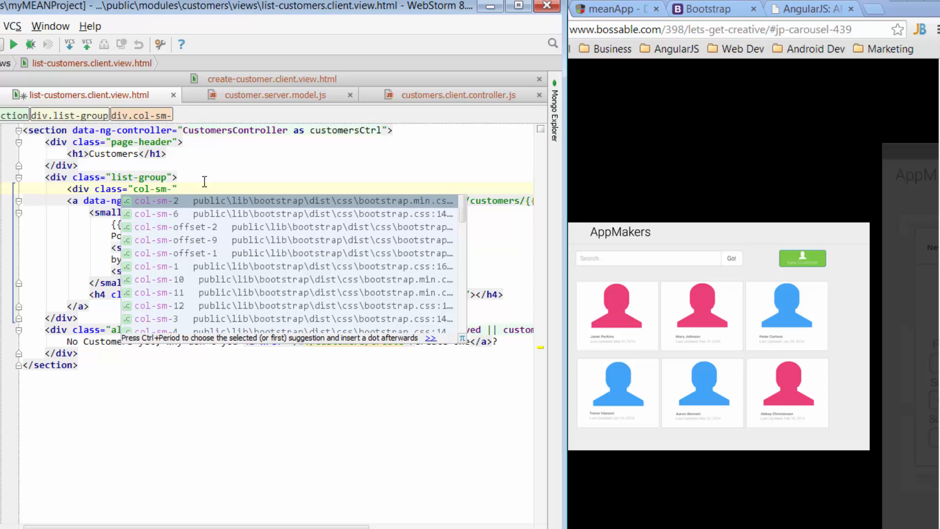
type("4")
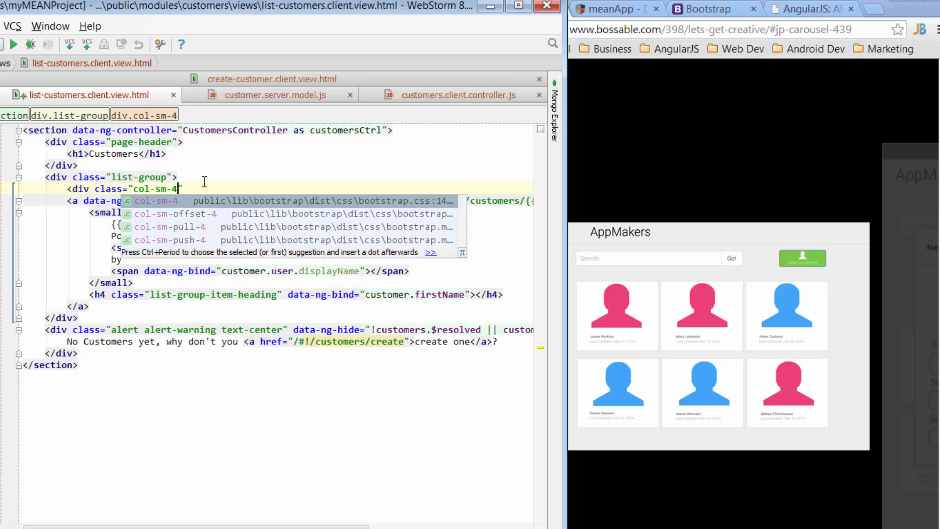
key("Escape")
type(">")
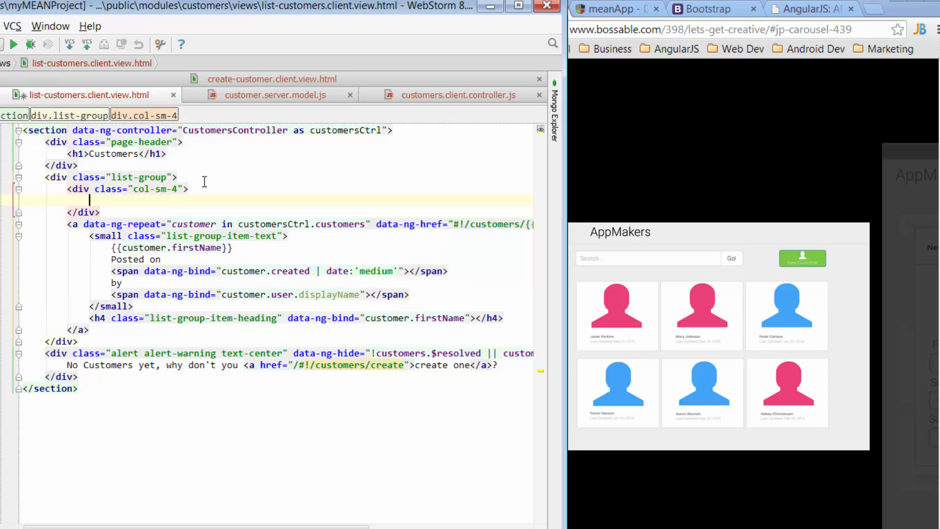
key("enter")
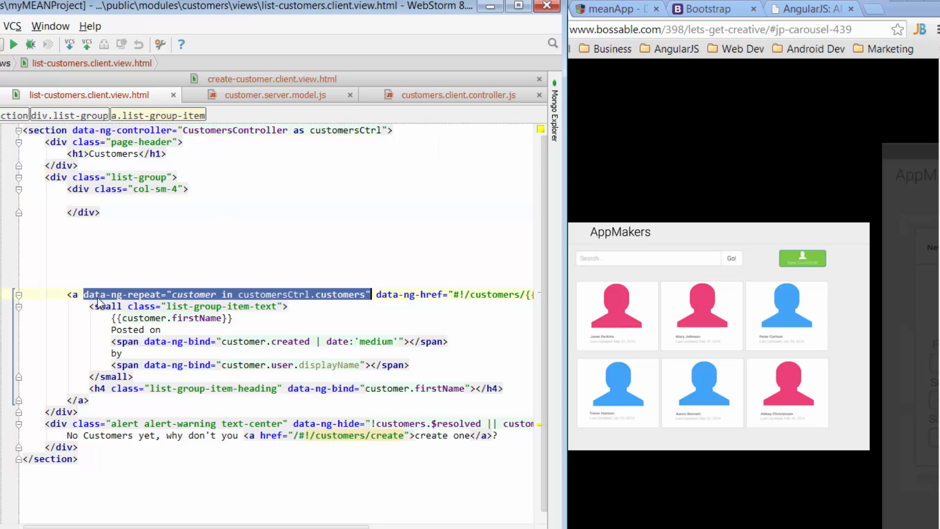
Step: Move data-ng-repeat from the customer link onto the col-sm-4 div, nesting the link inside
left_click(85, 294)
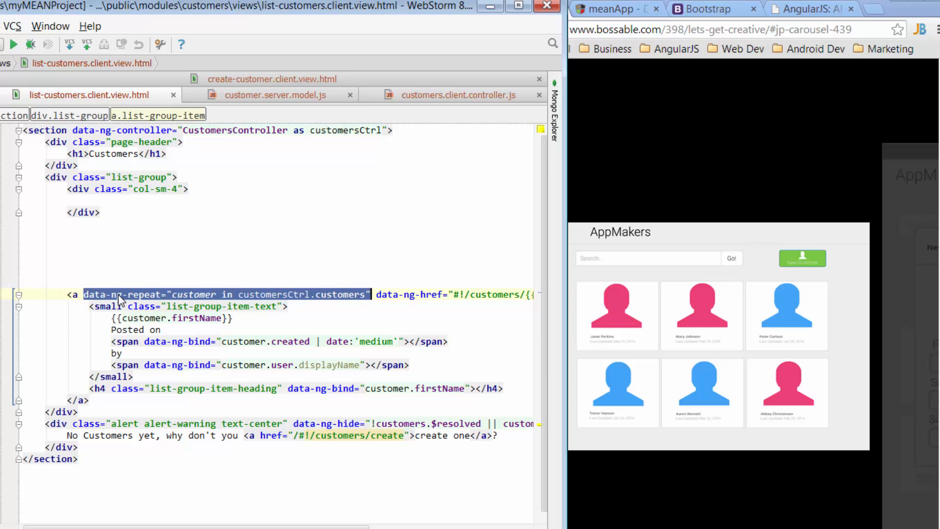
left_click(180, 189)
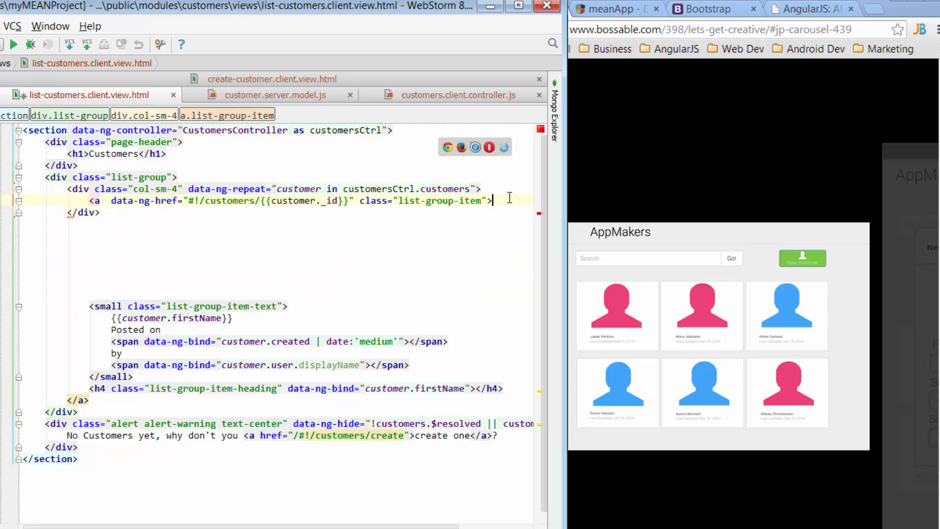
key("enter")
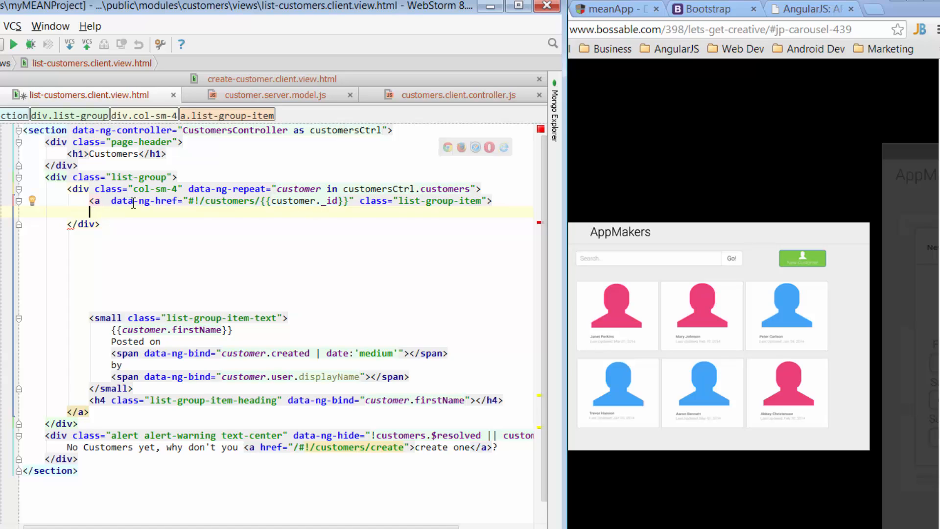
type("</a>")
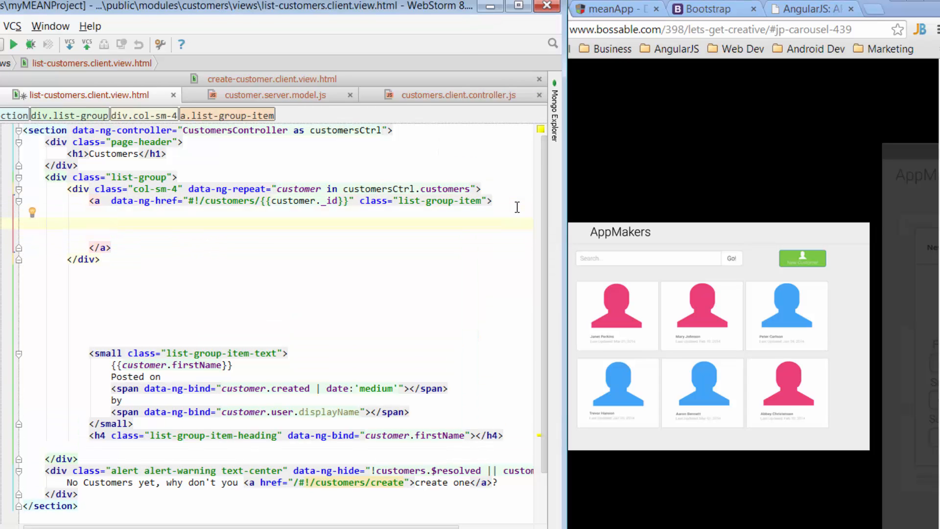
Step: Add a glyphicon <i> icon element inside the customer link
type("<i cl")
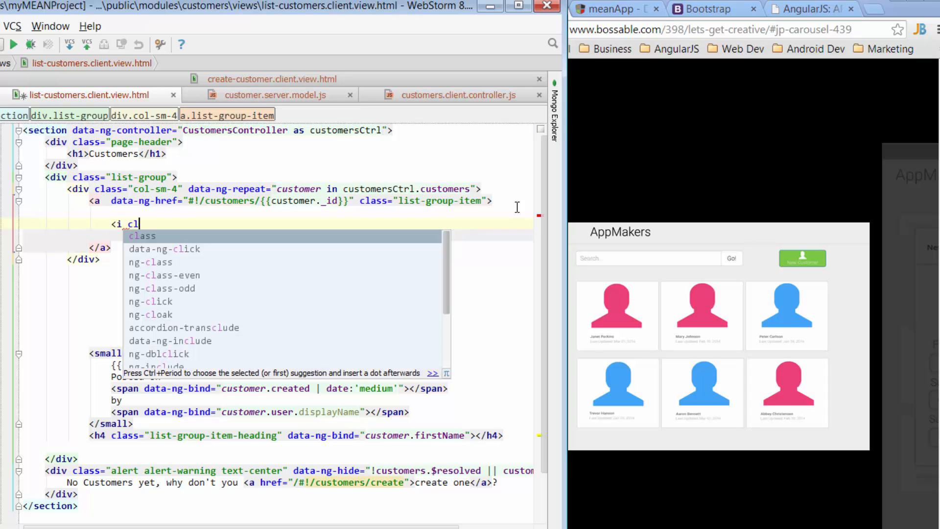
type("class=\"g")
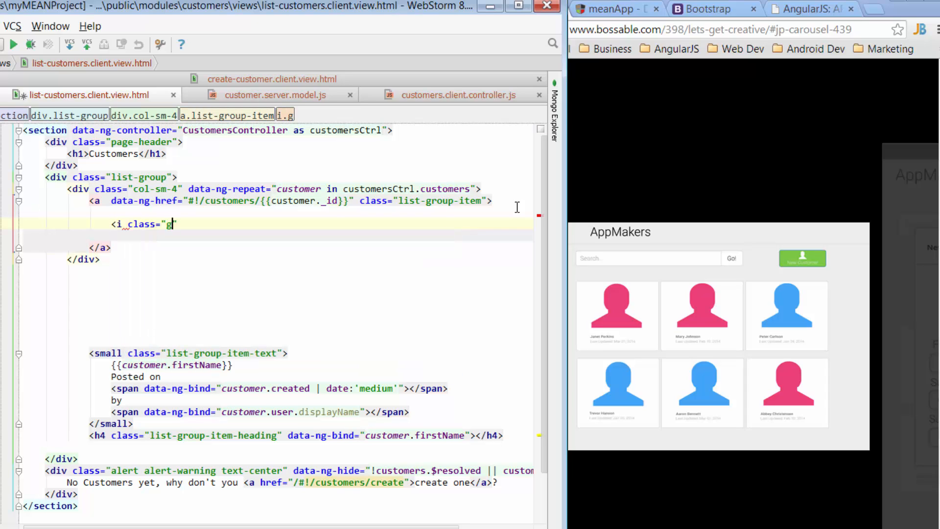
type("lyphicon")
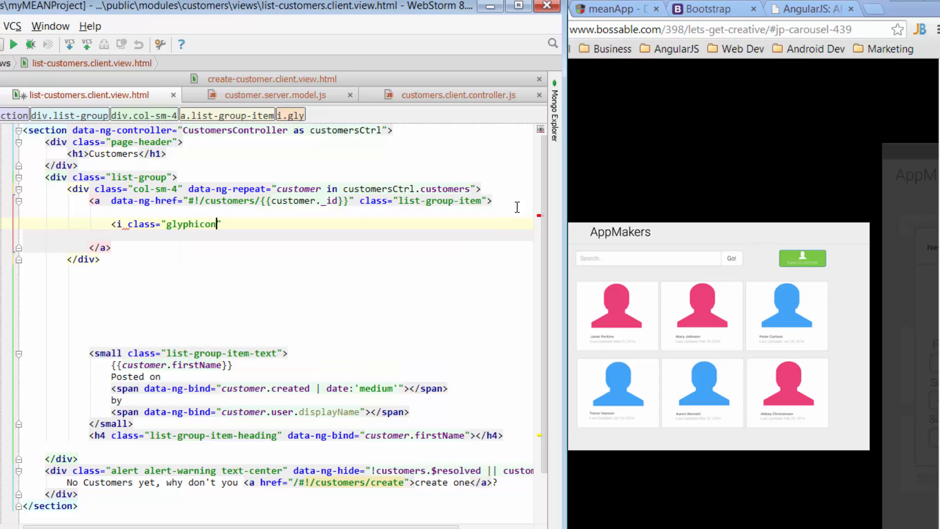
type("glyphicon-user")
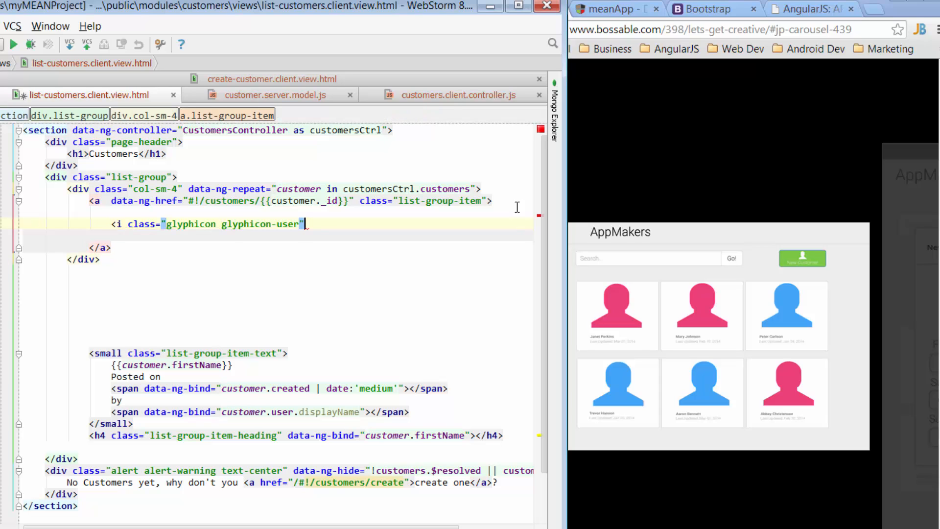
type("></i>")
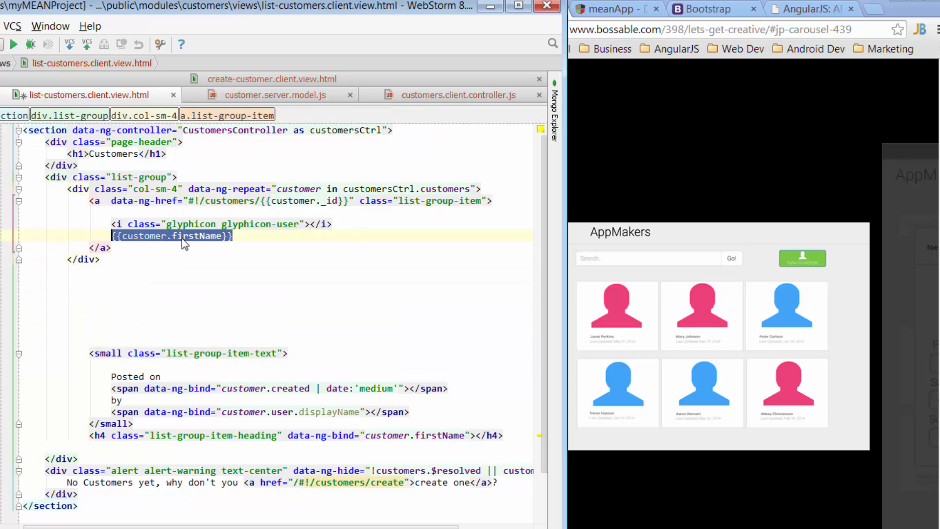
Step: Wrap the name in an h4 holding {{customer.firstName}} followed by a surname binding
left_click(114, 236)
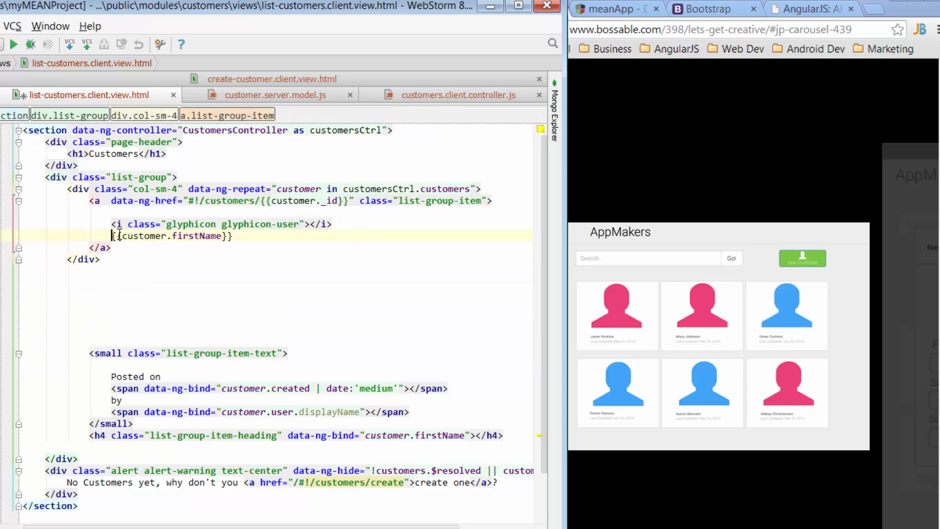
type("<")
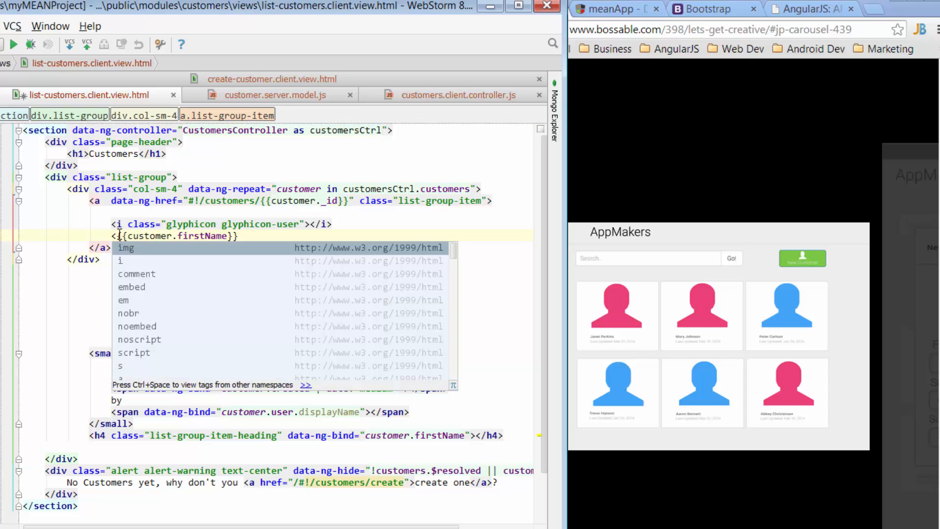
type("h4>")
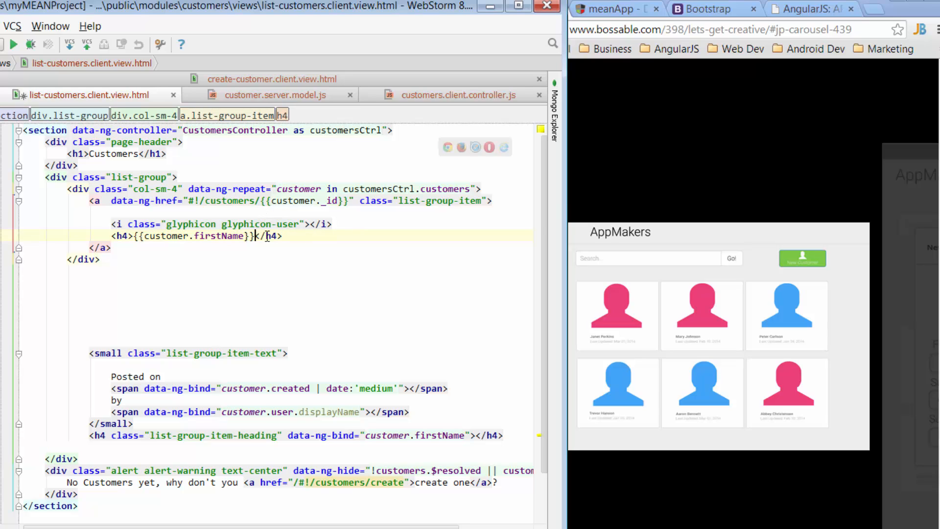
double_click(192, 236)
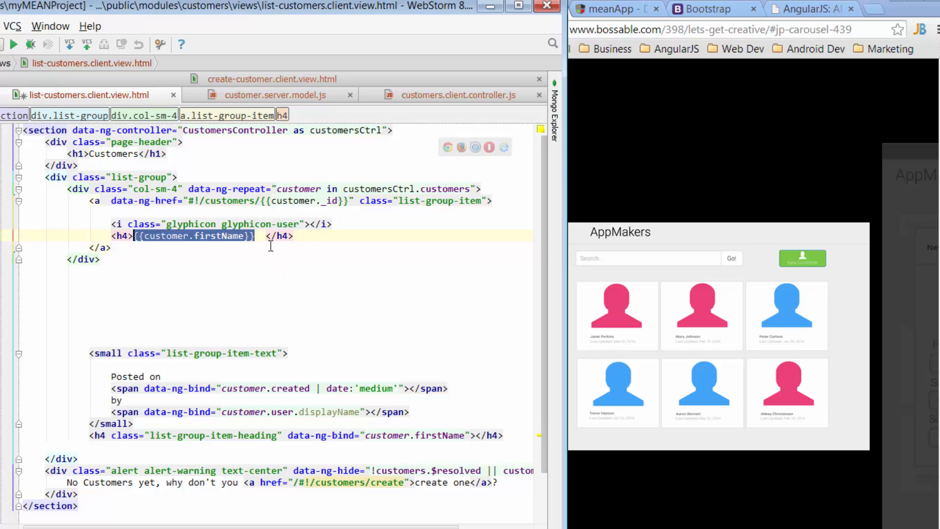
type("{{customer.firstName}}")
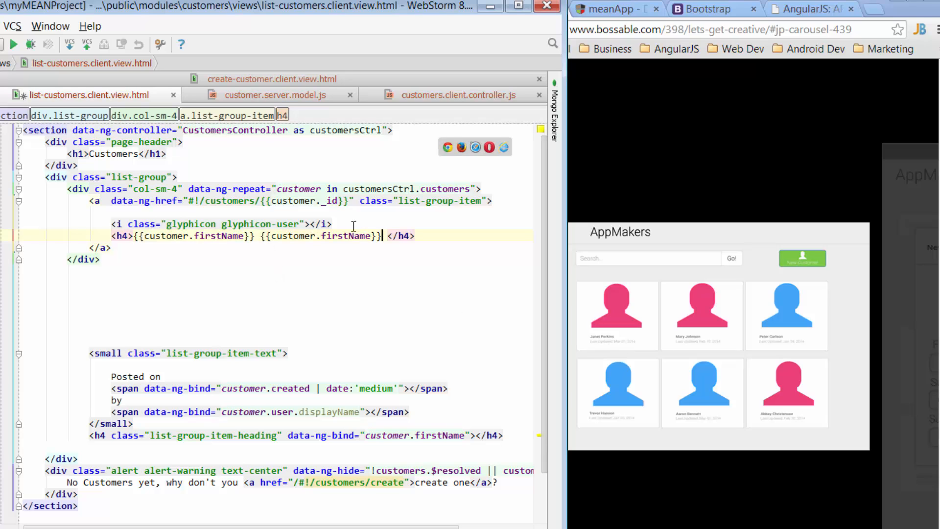
double_click(347, 235)
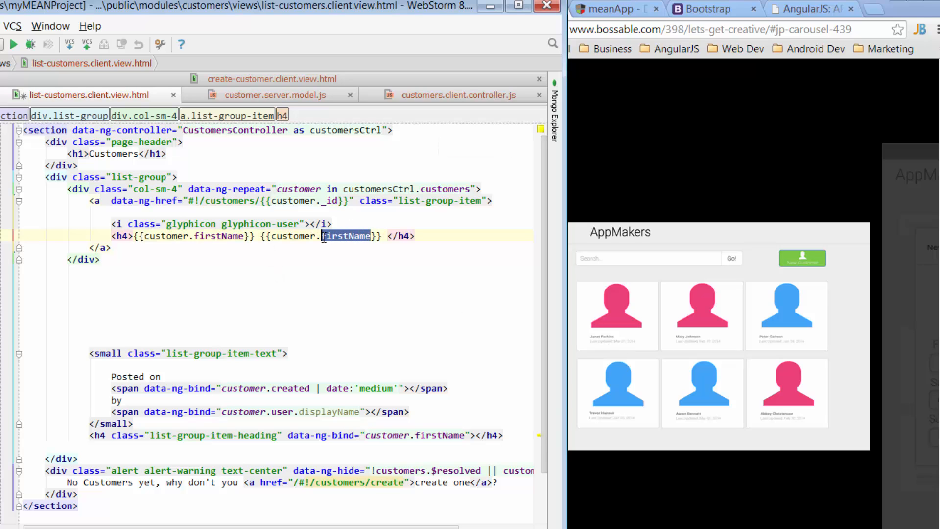
type("surname")
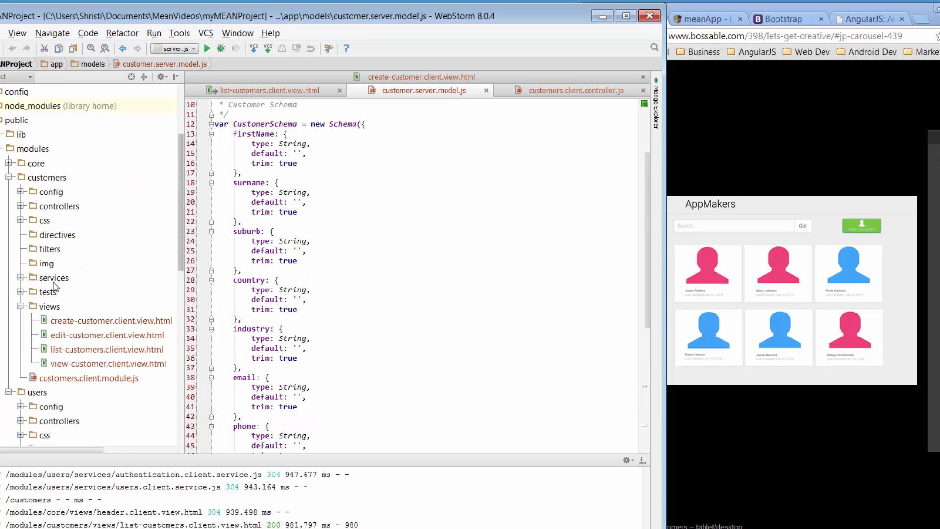
Step: Look over customers.client.controller.js, then return to the list-customers template
left_click(60, 205)
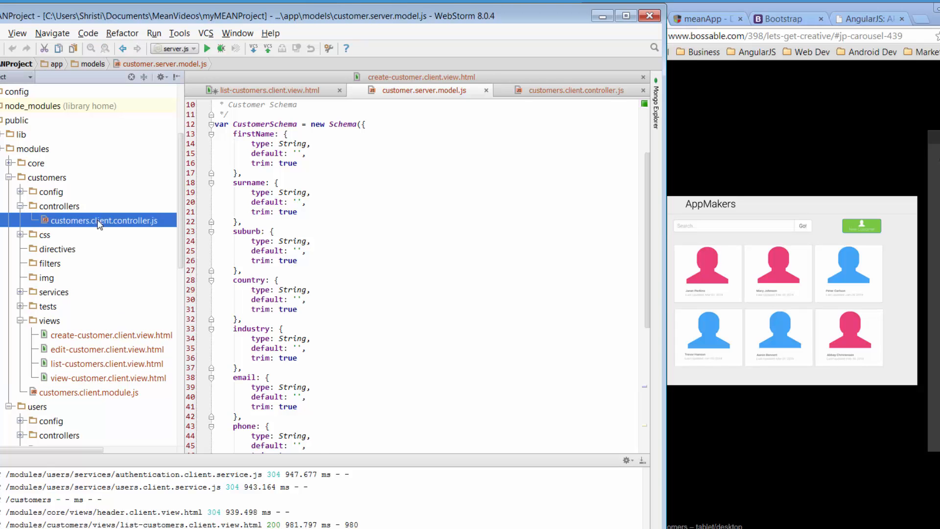
left_click(102, 220)
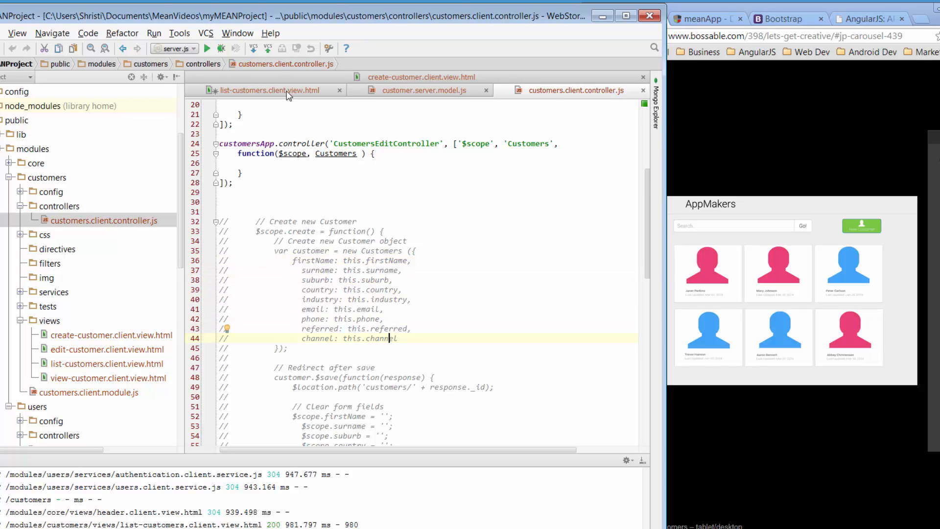
left_click(270, 90)
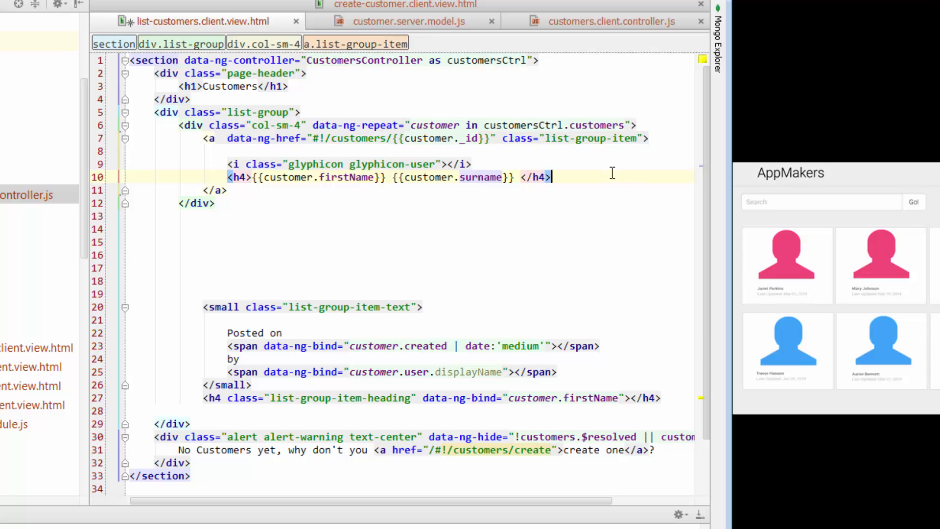
Step: Place the created-date small block under the h4 and add the text-muted class
key("enter")
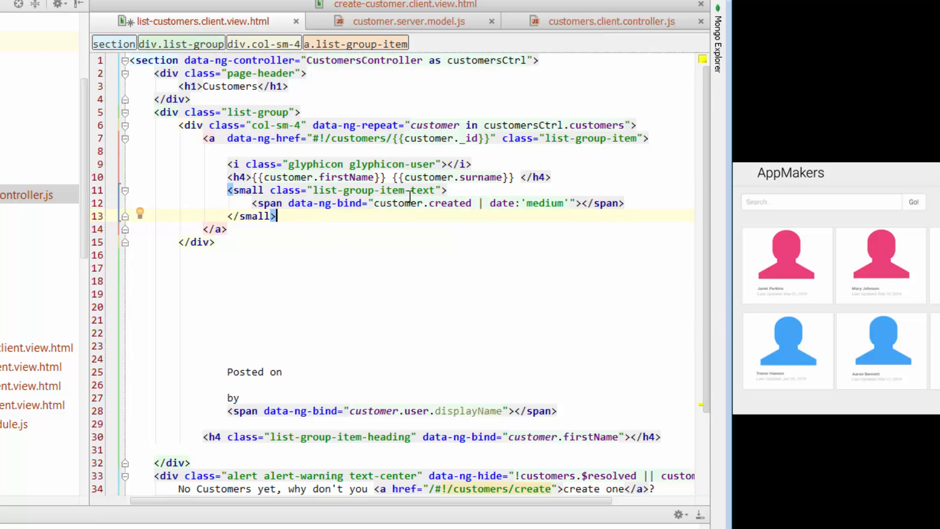
left_click(436, 190)
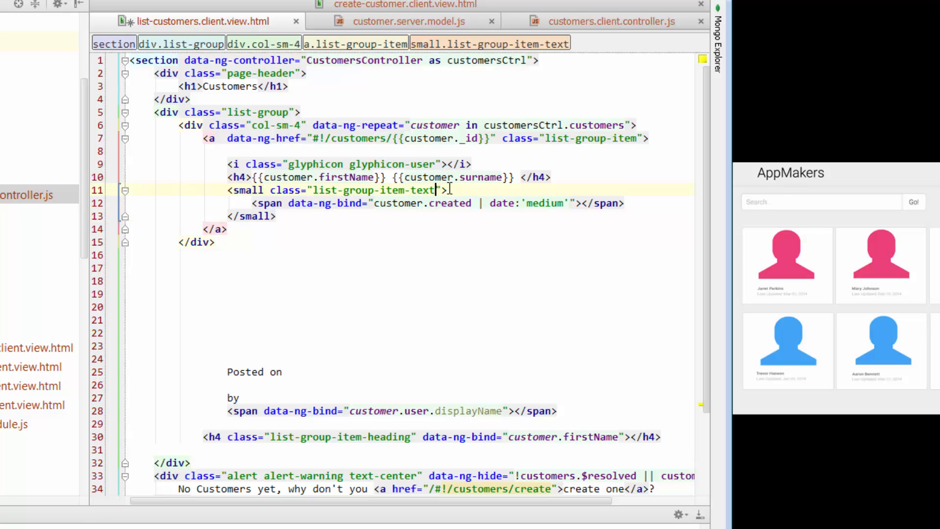
type("text-")
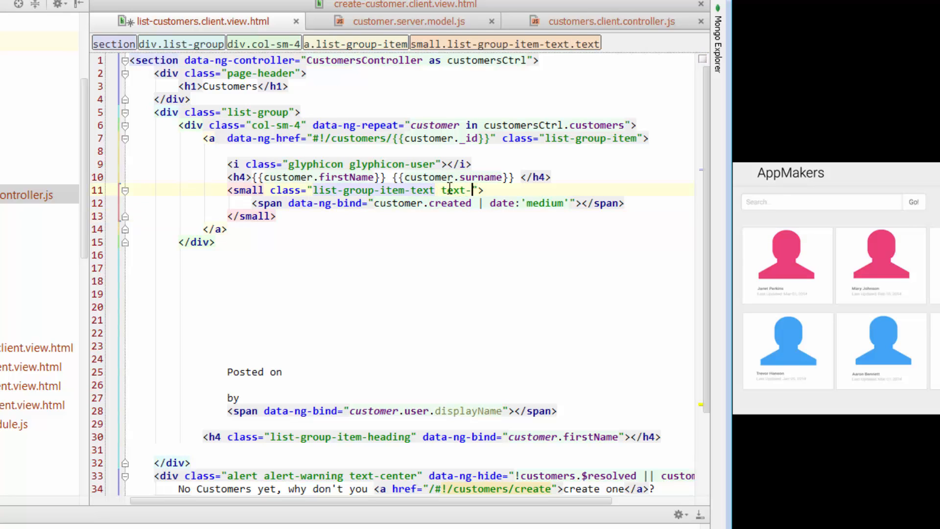
type("muted")
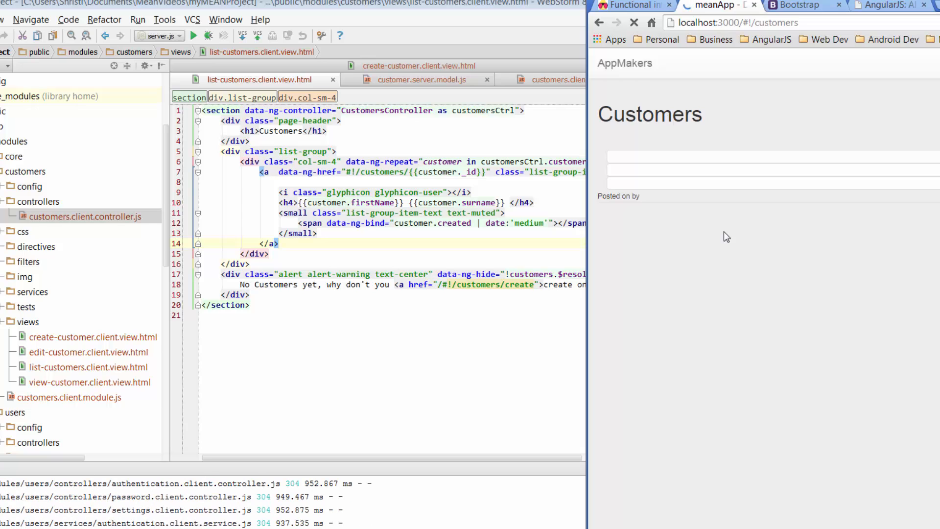
Step: Reload localhost:3000/#!/customers in Chrome, showing Peter Carlson, Mary Johnson and Ali Conners
left_click(633, 22)
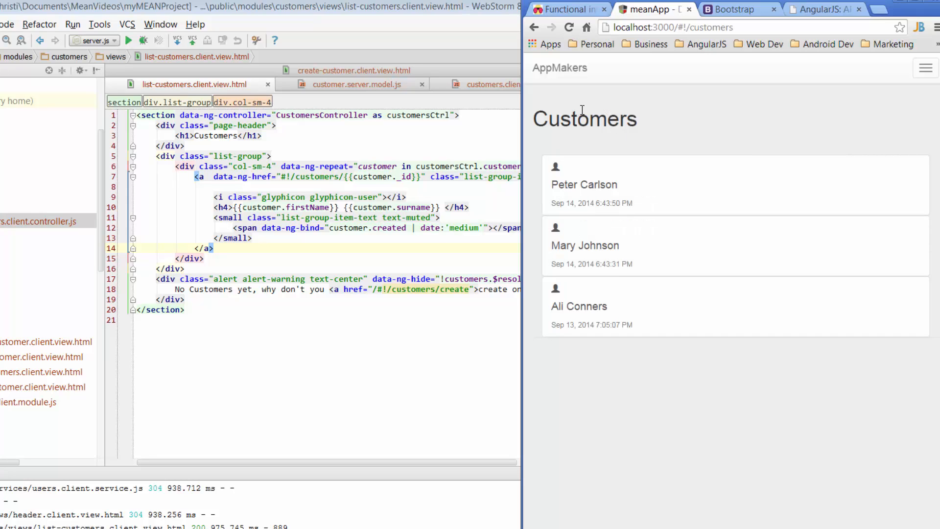
mouse_move(687, 236)
type("col-")
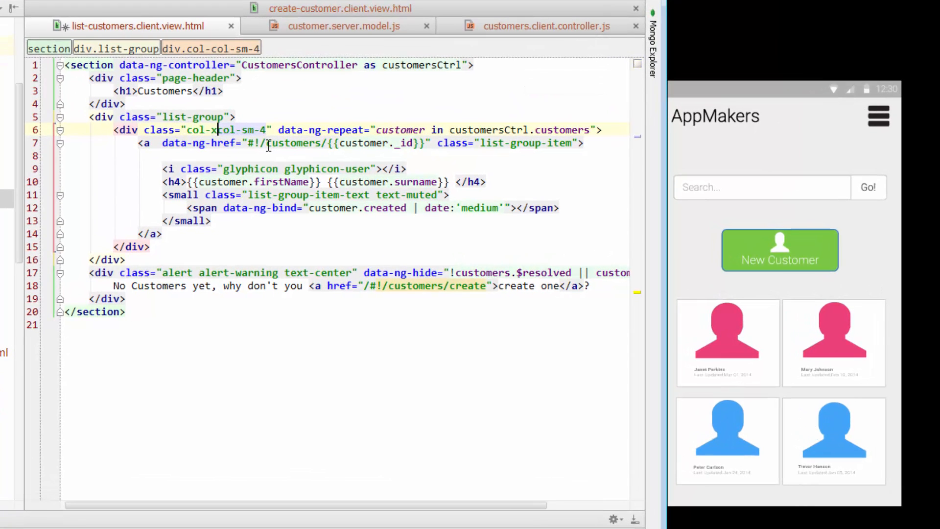
Step: Add the col-xs-6 class before col-sm-4 on the repeated customer column div
type("xs")
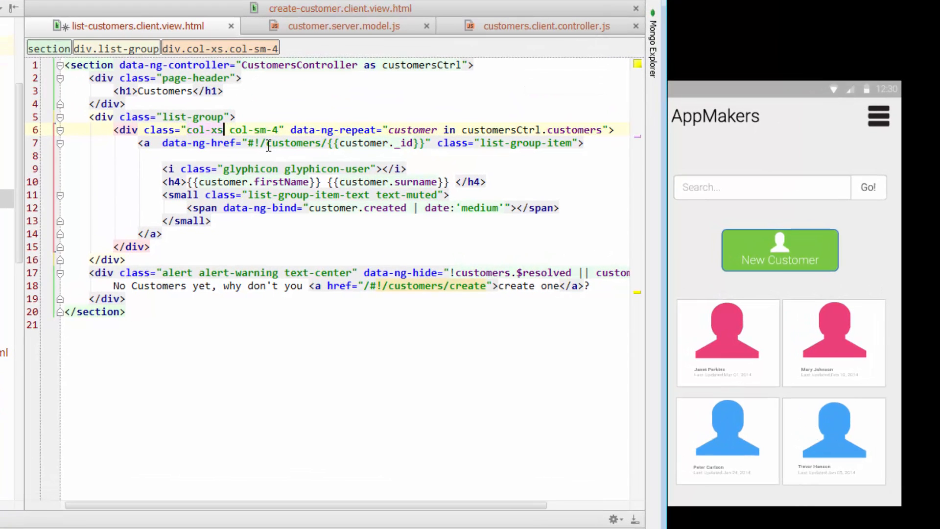
type("-6")
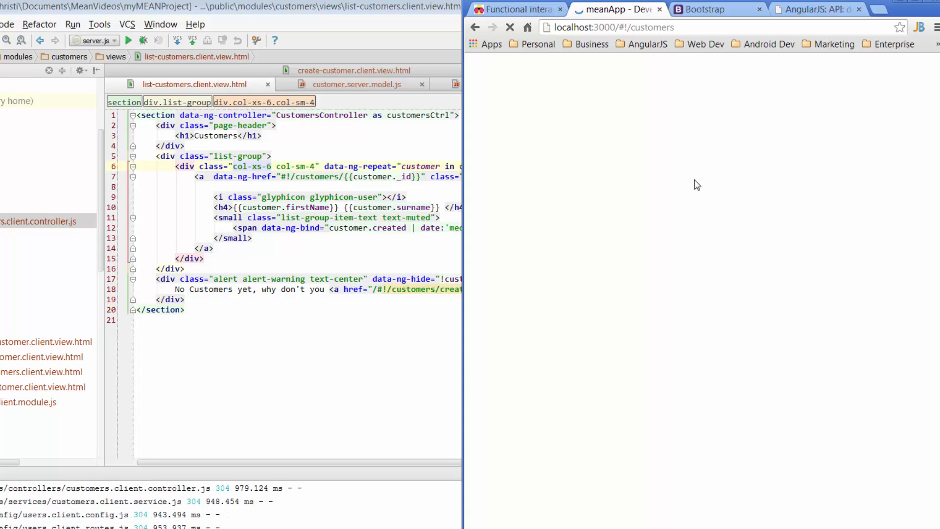
Step: Reload the customers page to show Peter Carlson, Mary Johnson and Ali Conners as side-by-side cards
left_click(510, 27)
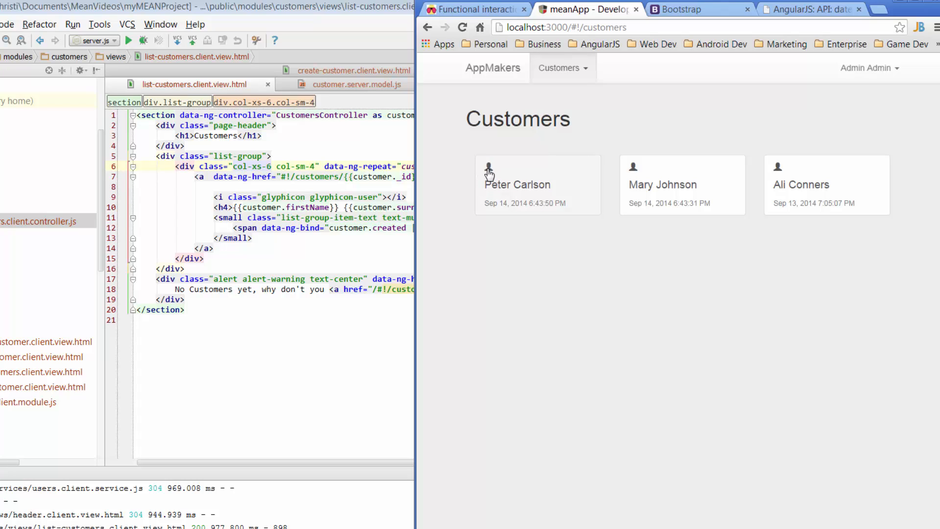
mouse_move(528, 146)
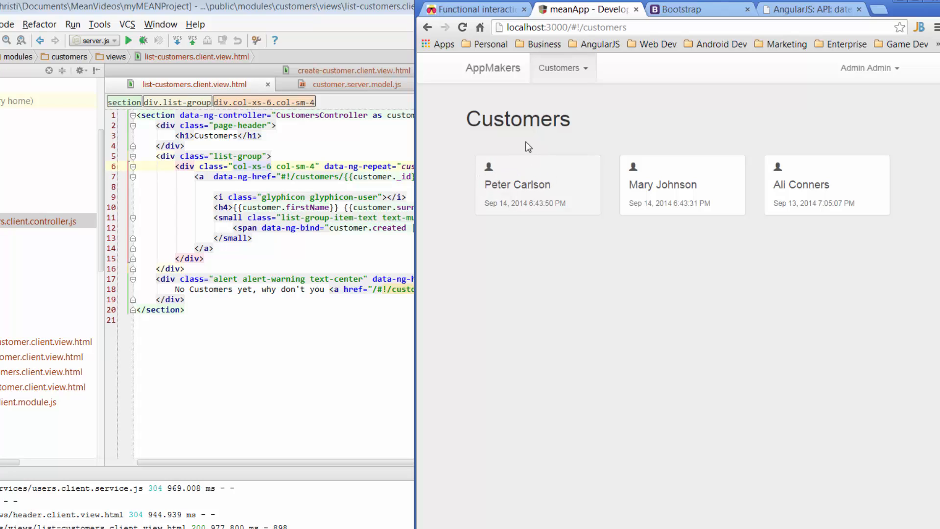
mouse_move(357, 223)
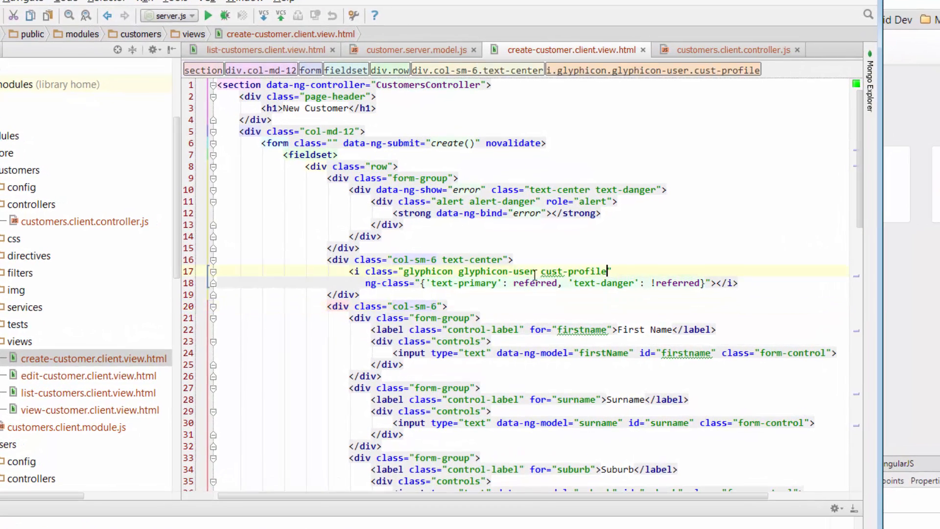
Step: Paste cust-profile onto the list's user icon and rename it to cust-list
double_click(574, 271)
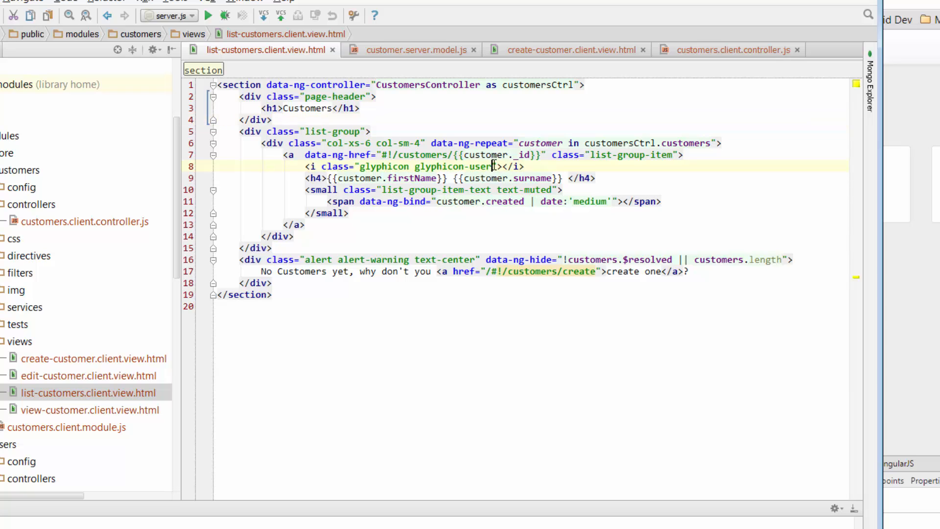
type("cust-profile")
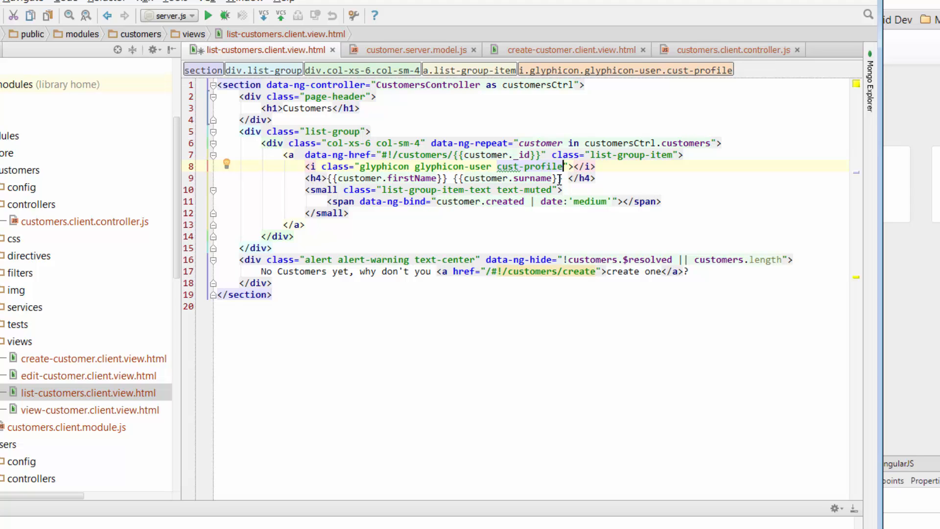
key("BackSpace")
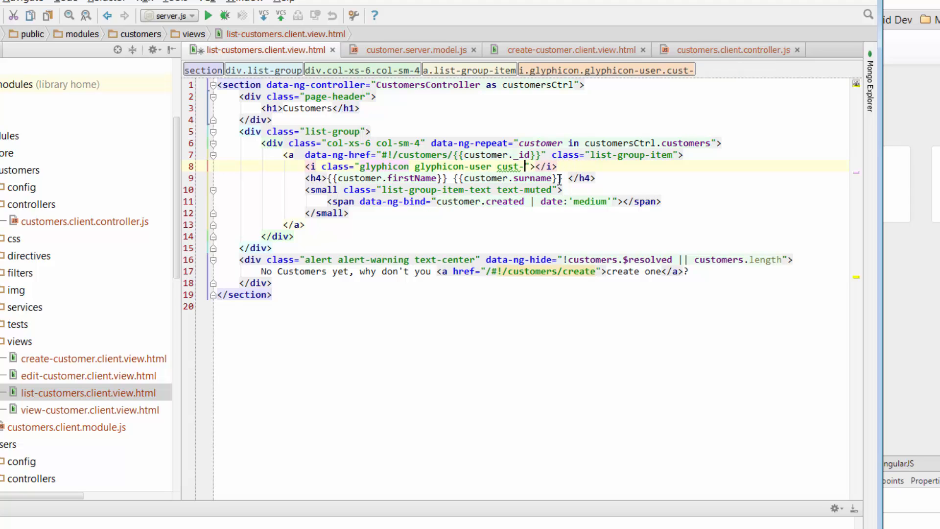
type("list")
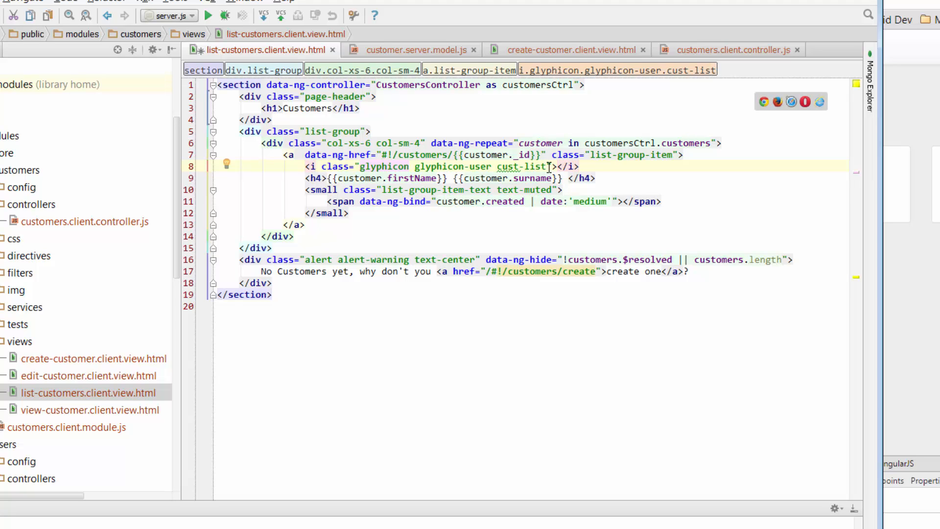
double_click(520, 166)
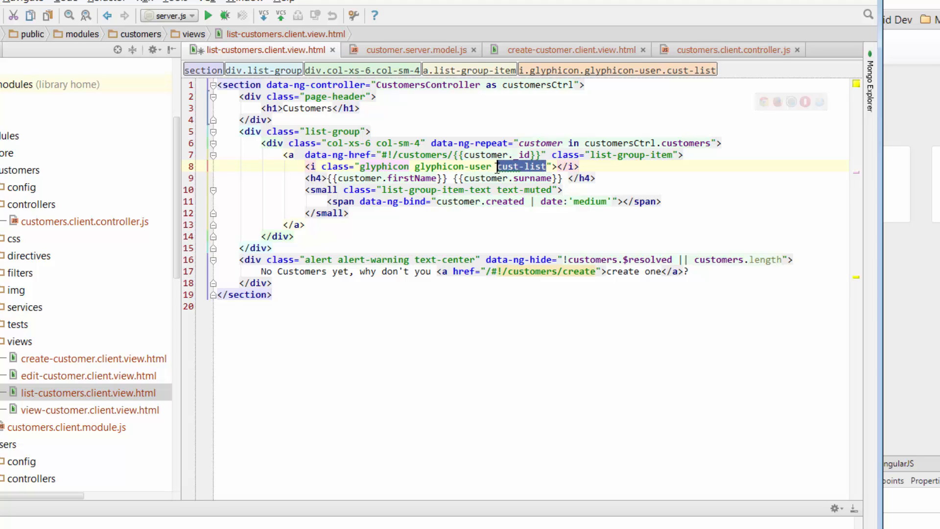
left_click(579, 166)
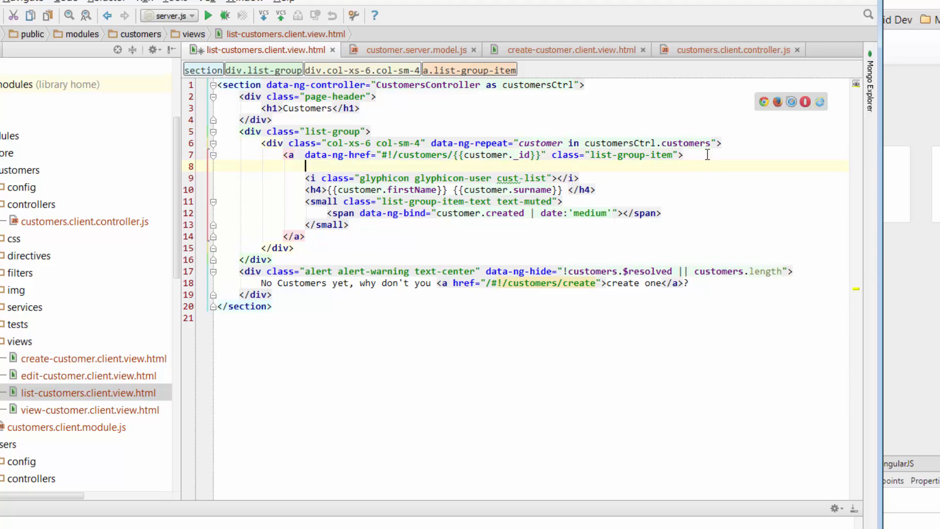
Step: Wrap the glyphicon user icon in an h4 with class="cust-list", removing the class from the icon
type("<h4>")
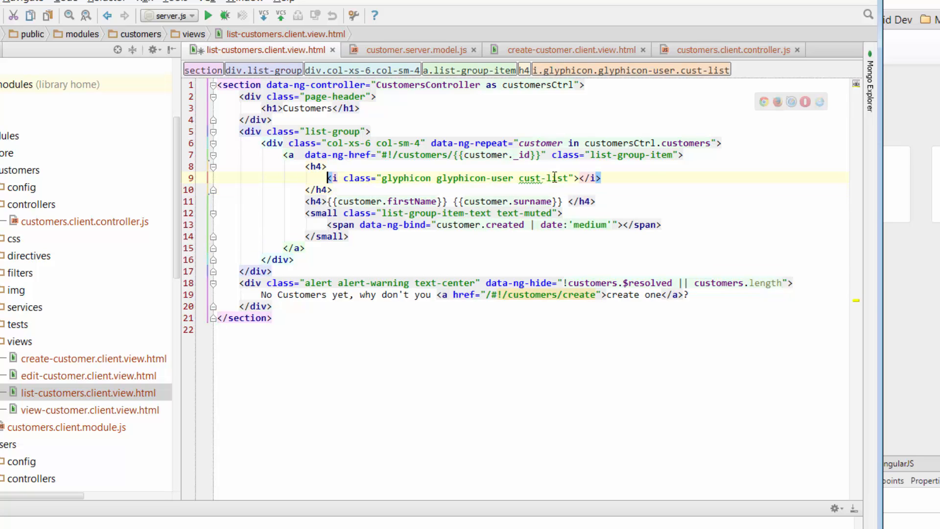
double_click(541, 178)
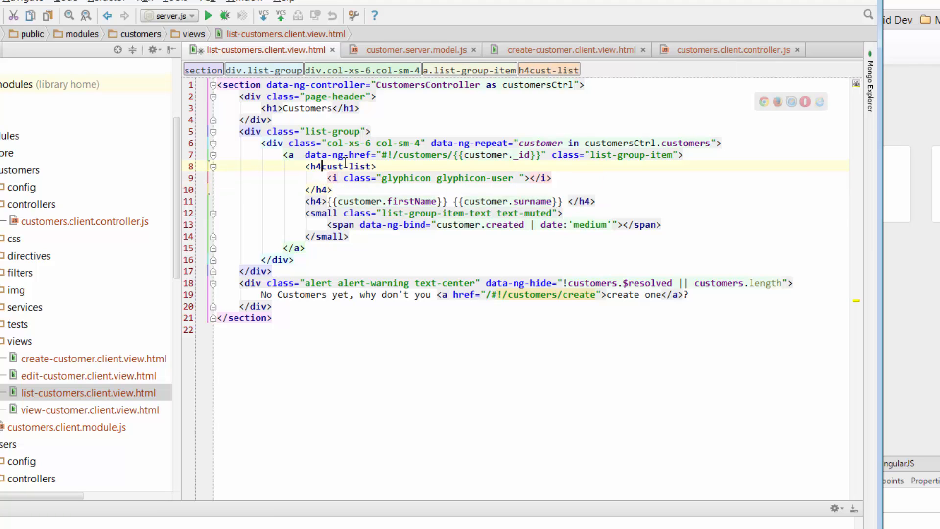
type("class=\"")
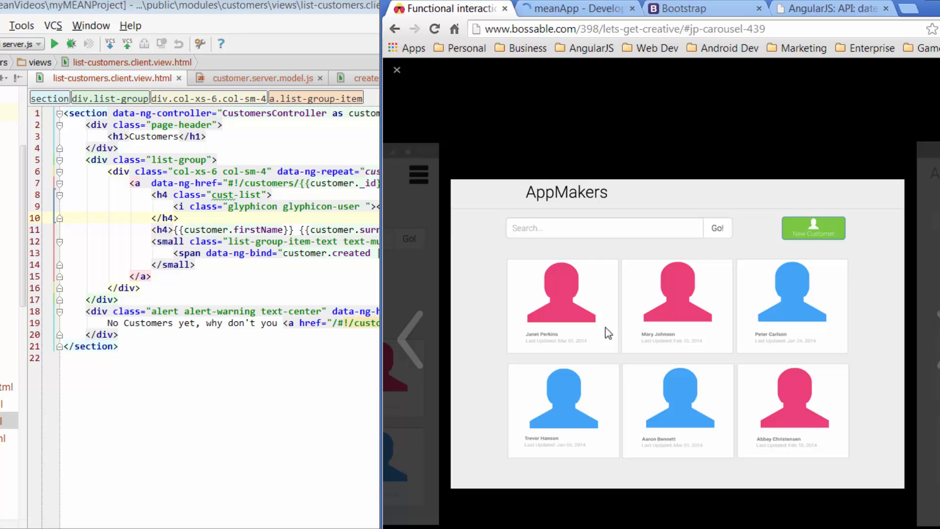
mouse_move(529, 347)
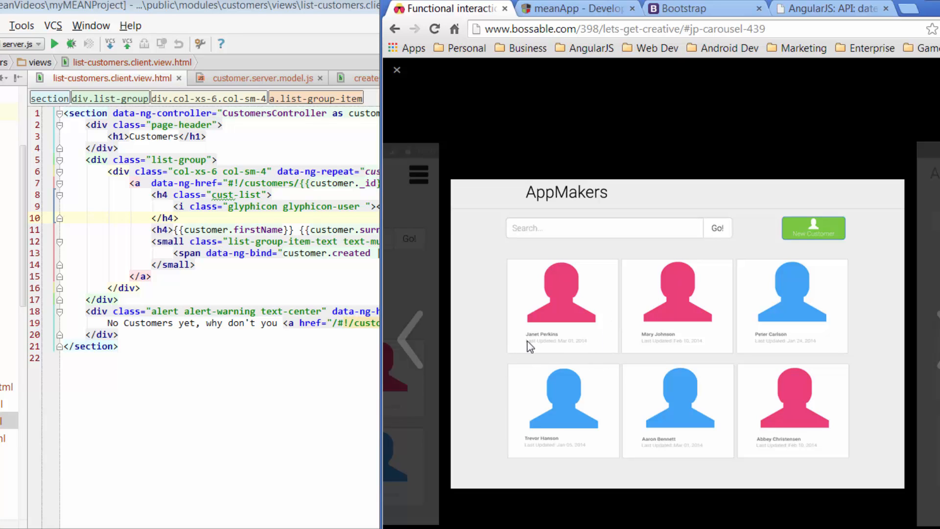
mouse_move(529, 352)
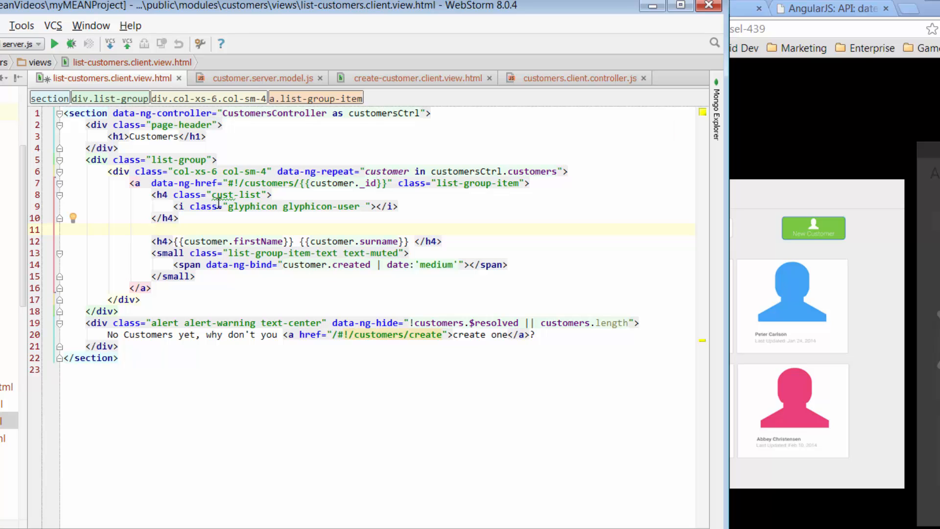
Step: Wrap the h4 name and small date in a row div holding a col-xs-10 col-xs-offset-1 div
type("<")
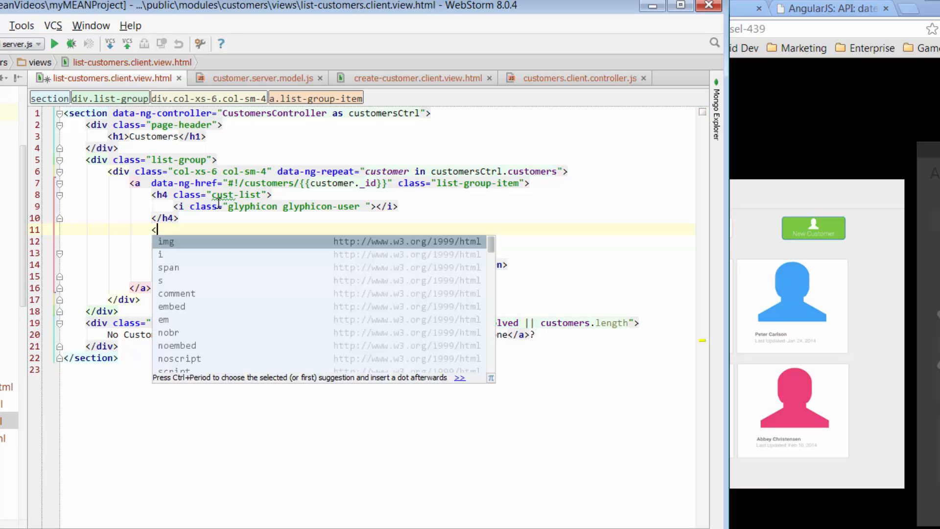
type("div c")
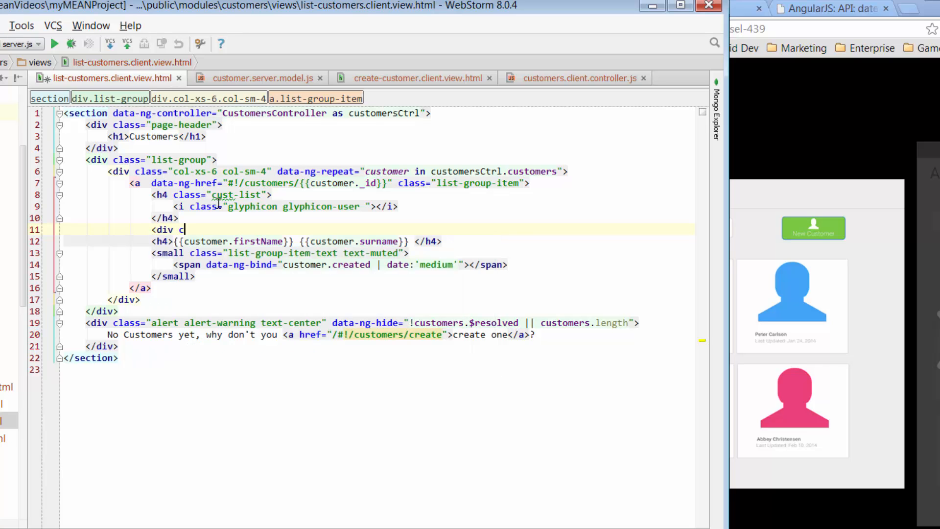
type("lass=\"\"")
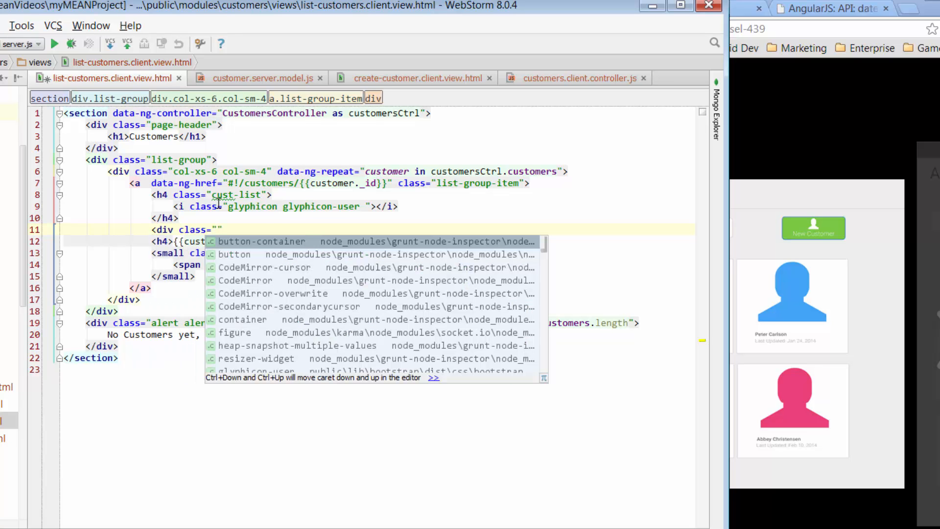
type("row")
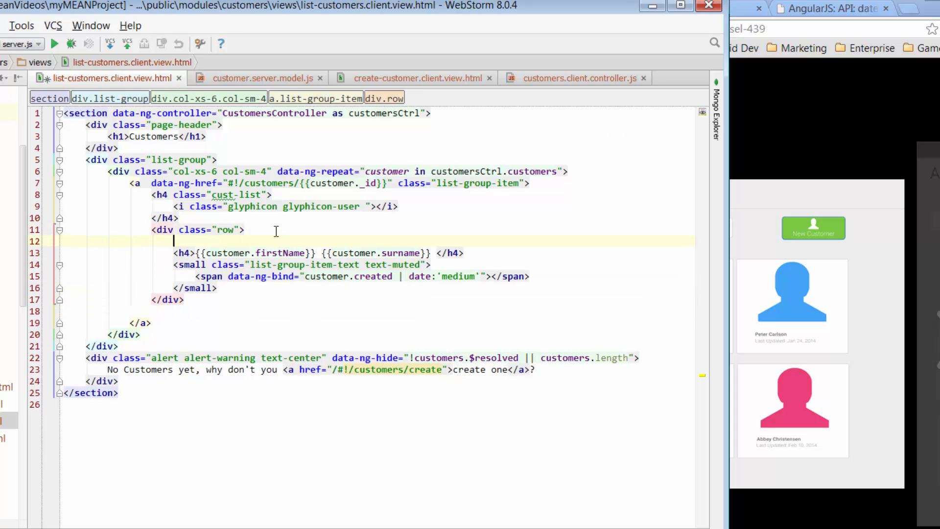
type("<co")
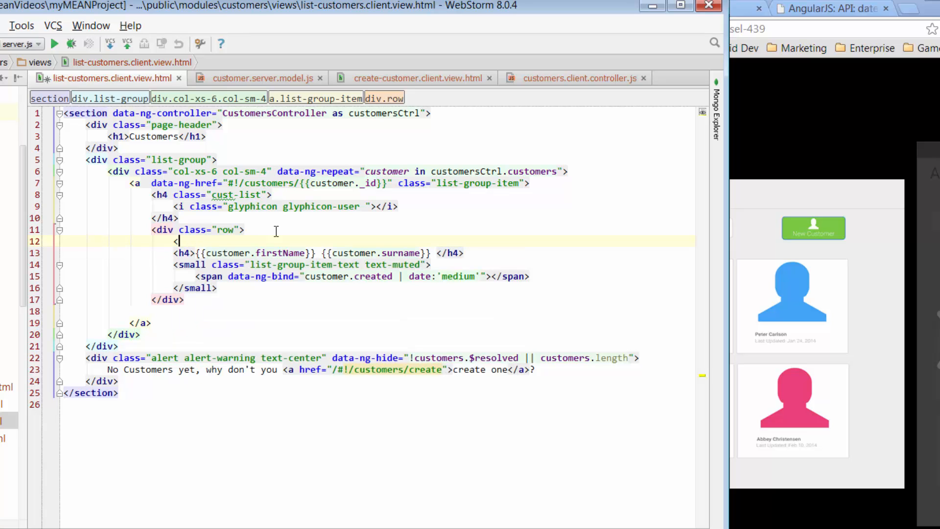
type("div class=\"")
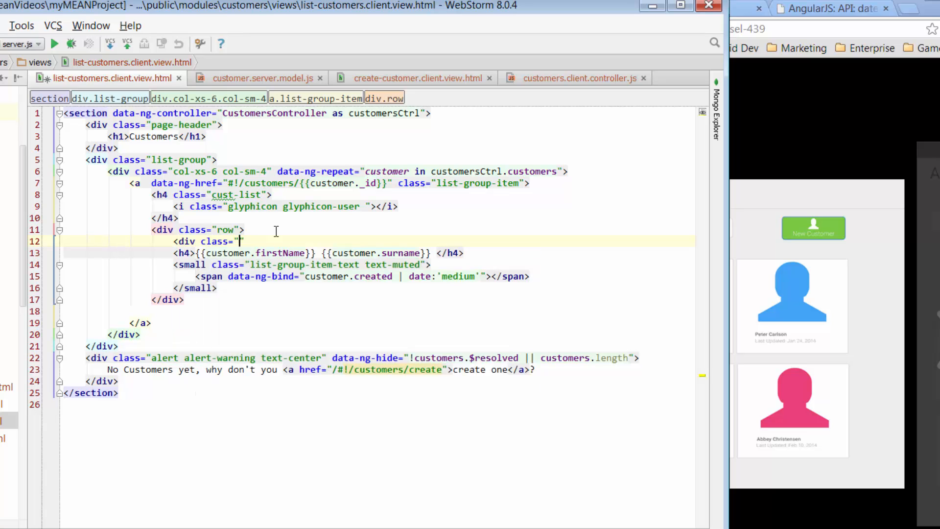
type("col-")
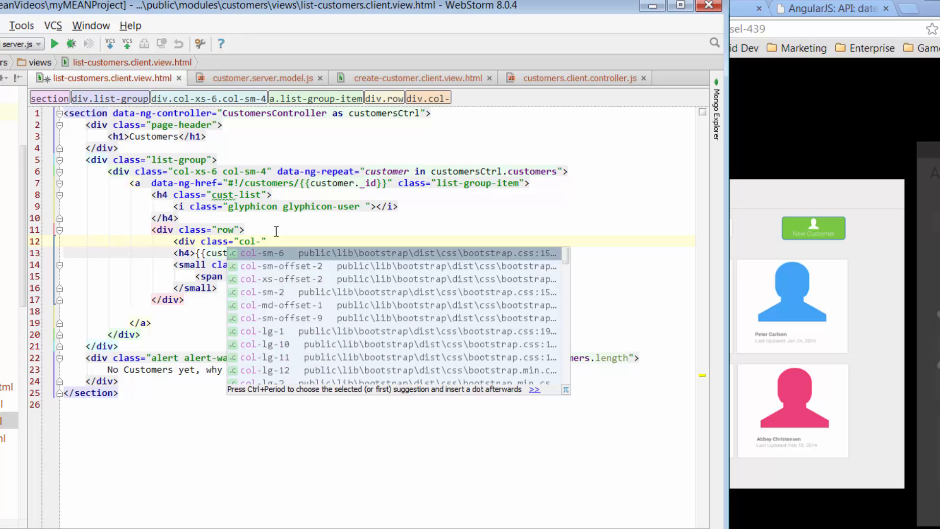
type("xs")
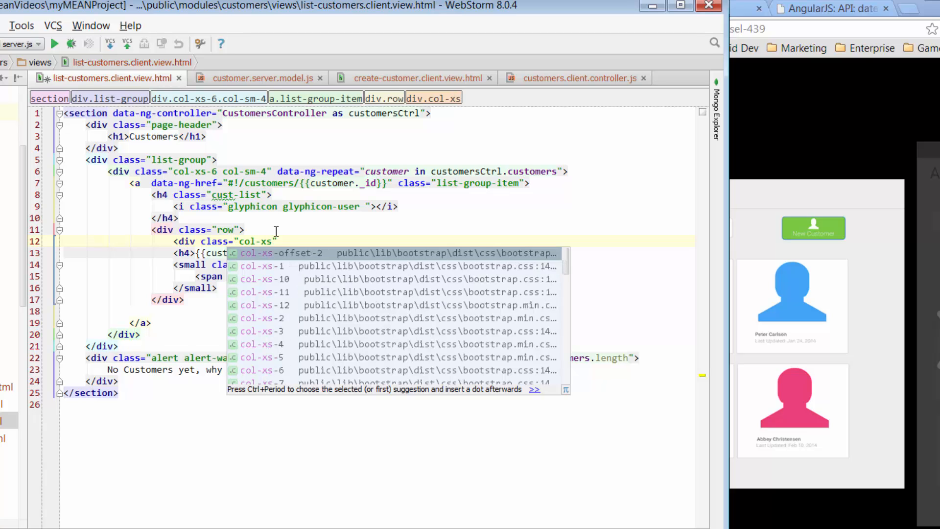
type("-10")
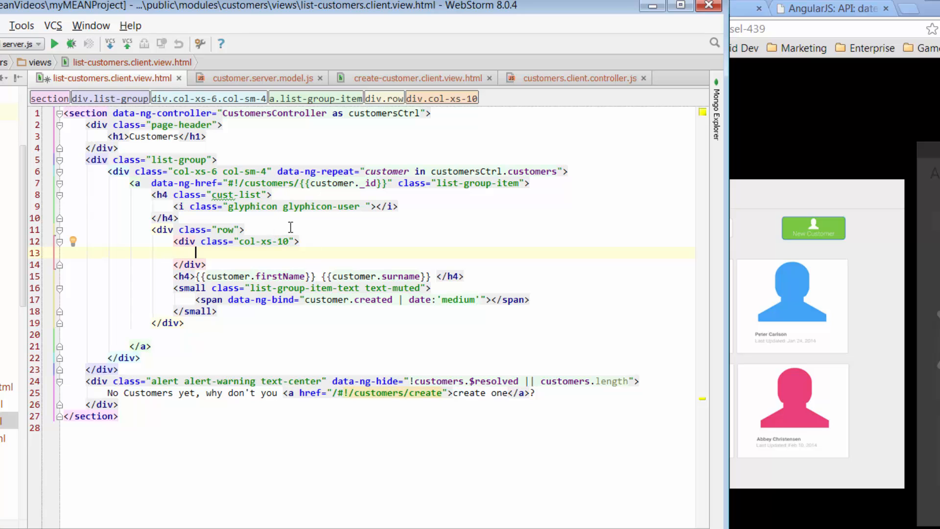
type("col-xs")
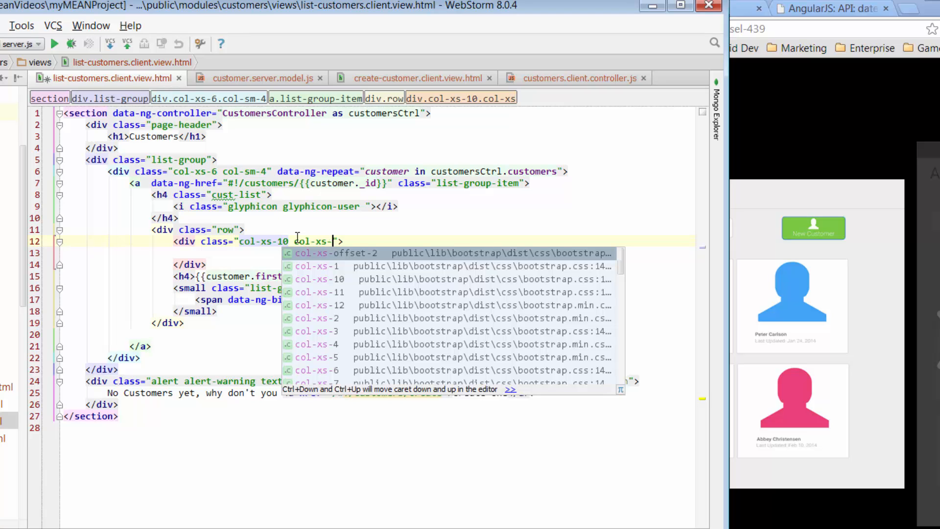
type("-offset-1")
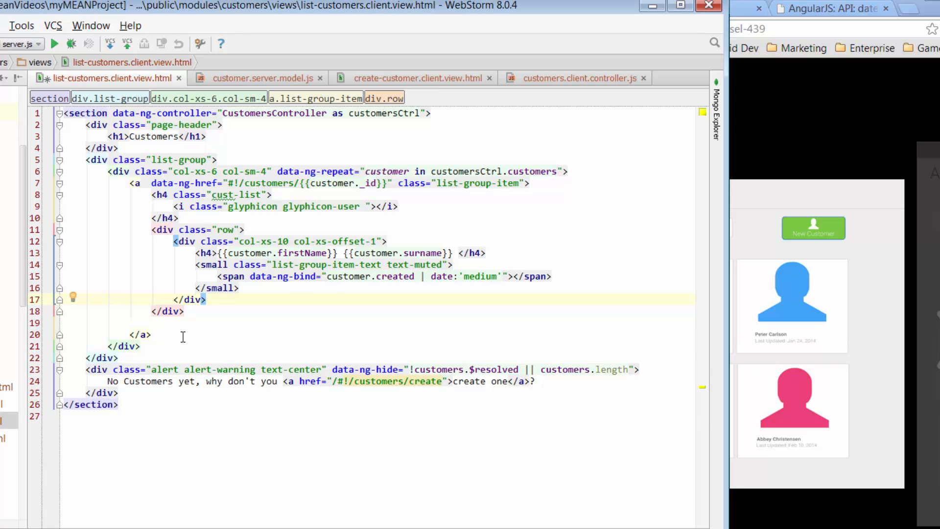
mouse_move(256, 198)
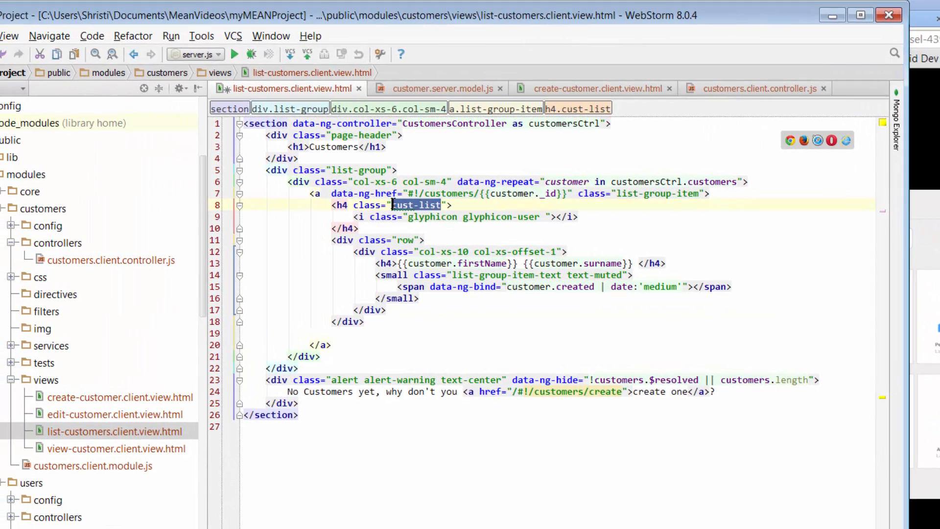
Step: Open customers.css from the customers css folder
left_click(545, 216)
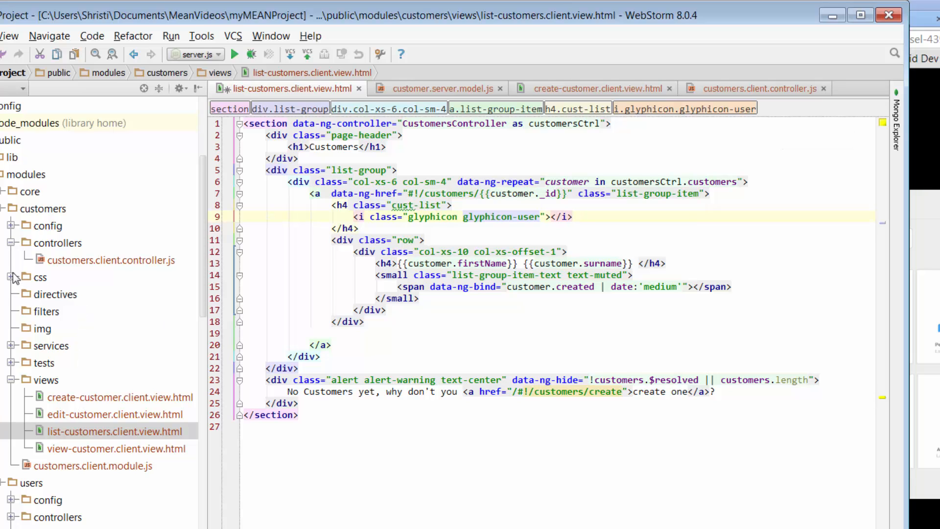
left_click(16, 277)
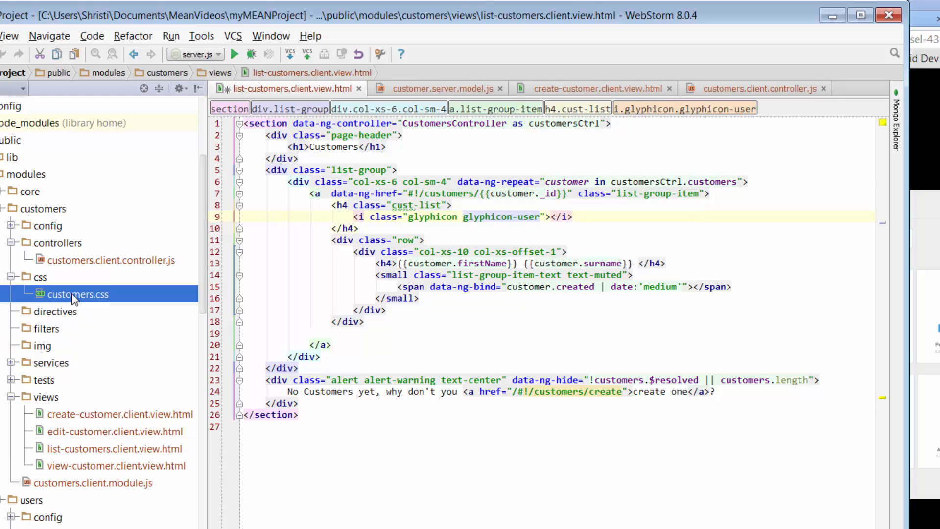
double_click(77, 293)
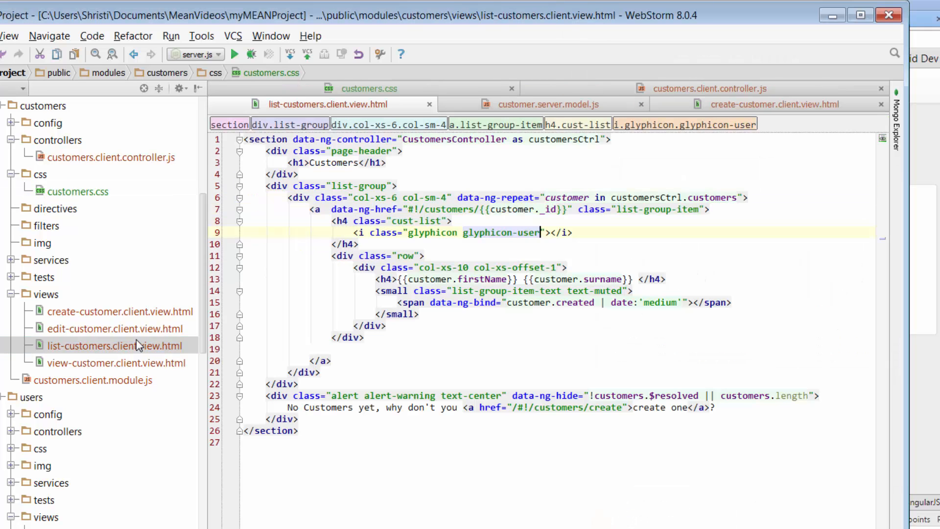
Step: Add text-center to the h4 cust-list icon heading in the template
left_click(444, 220)
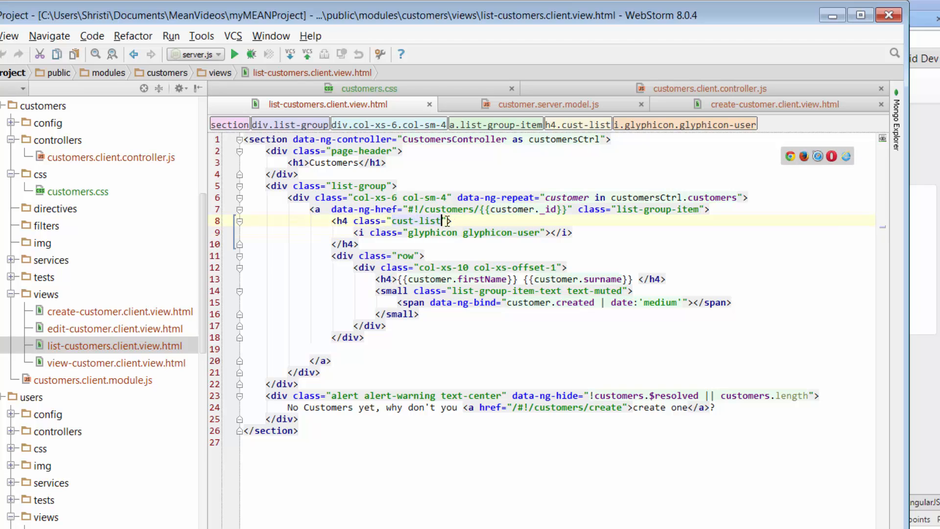
type("text-c")
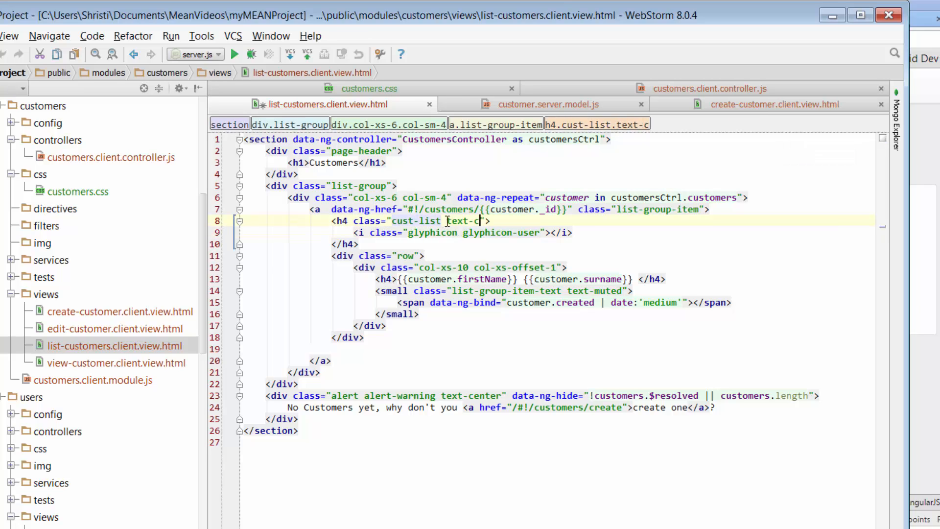
type("enter")
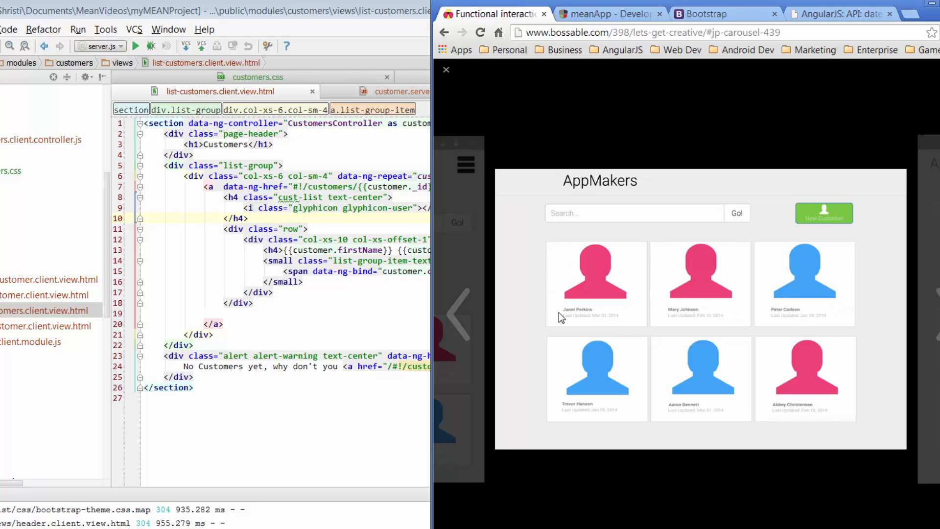
Step: View the app's customers page at localhost:3000/#!/customers to compare with the AppMakers card grid
left_click(605, 13)
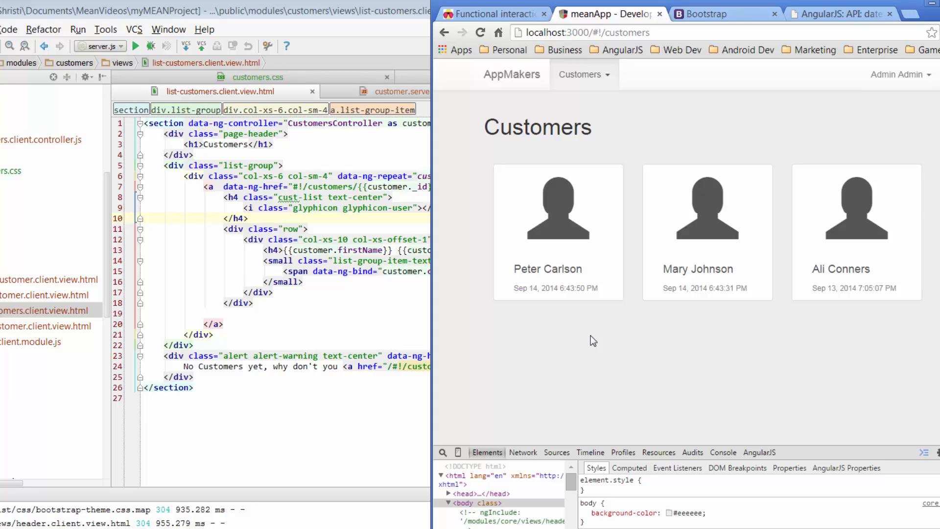
mouse_move(507, 80)
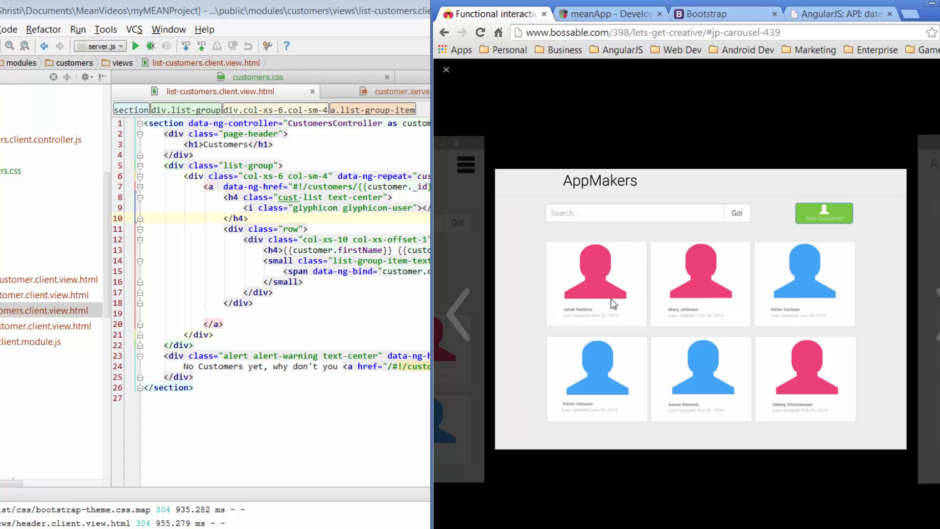
mouse_move(856, 286)
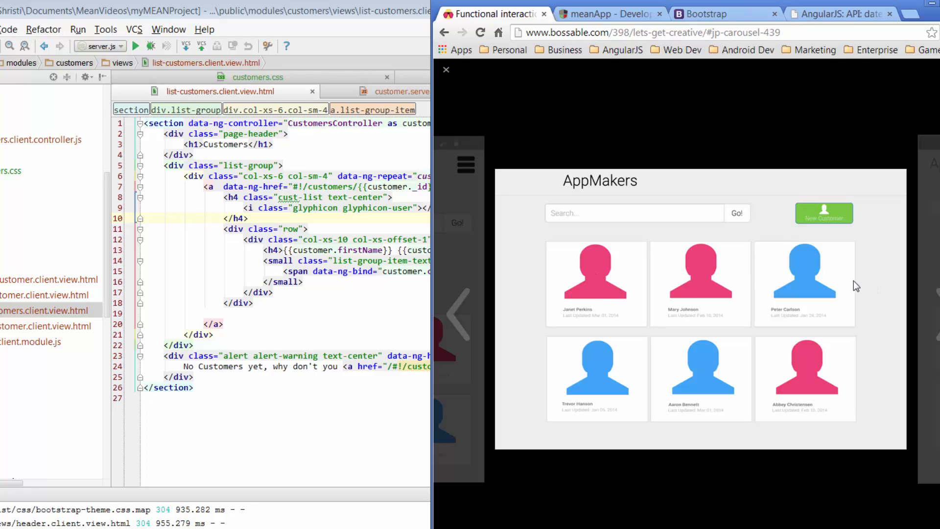
mouse_move(850, 282)
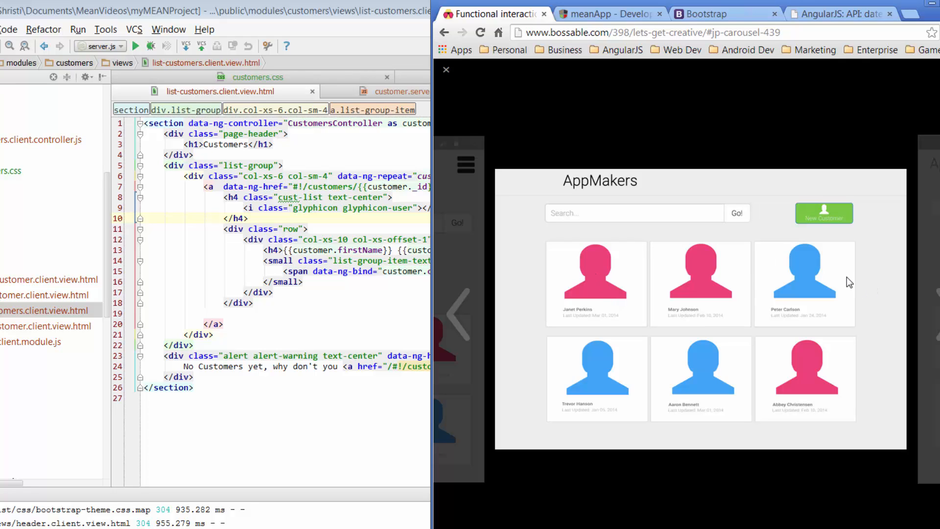